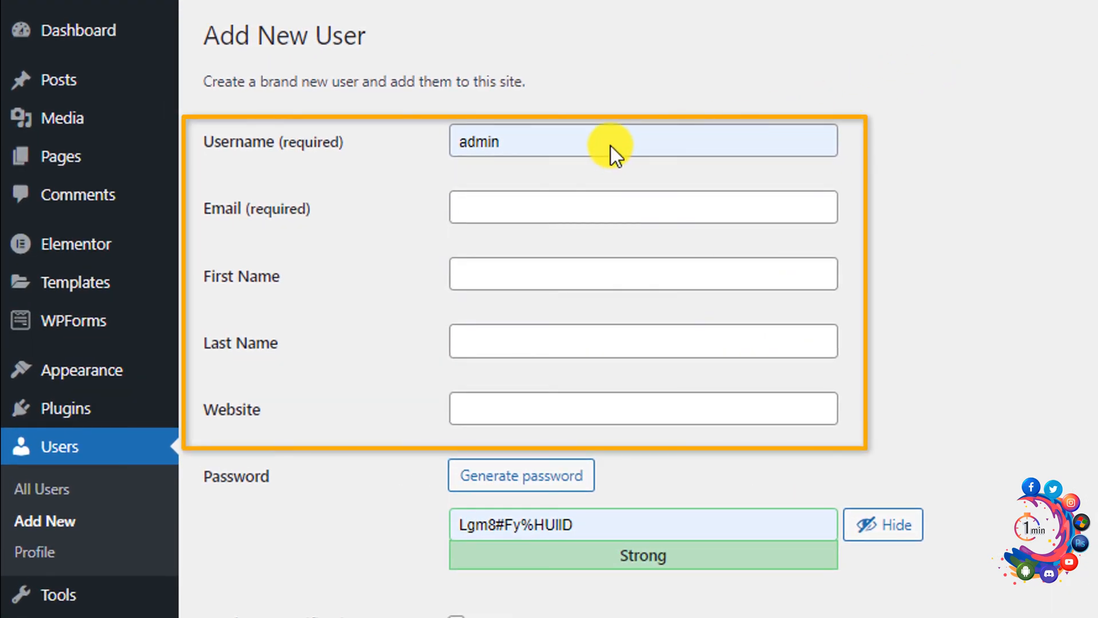
pyautogui.click(630, 140)
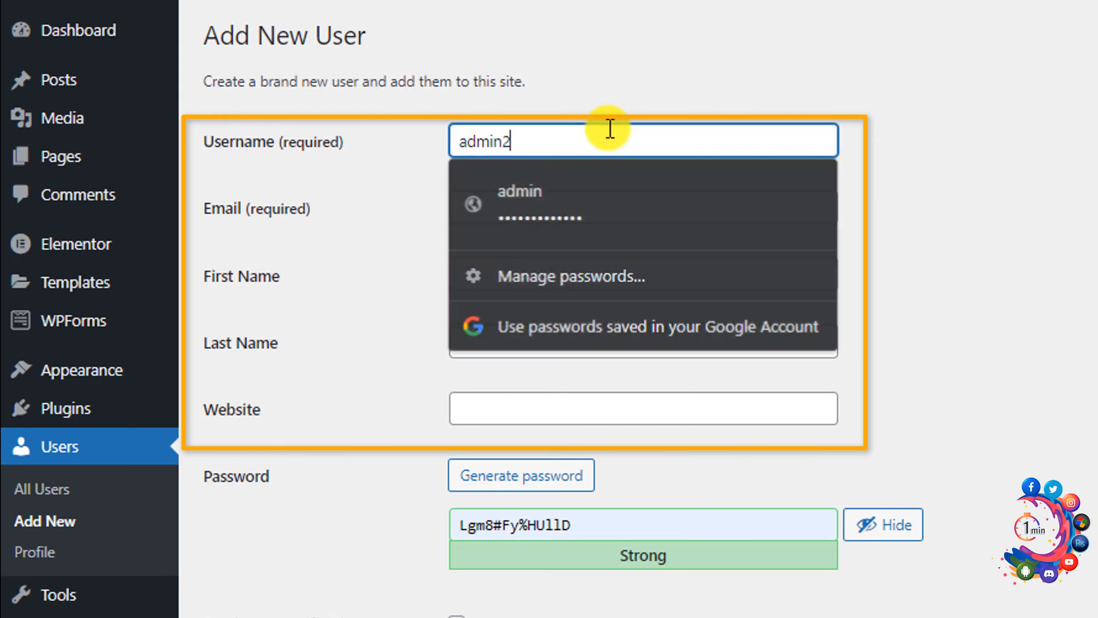
pyautogui.click(642, 206)
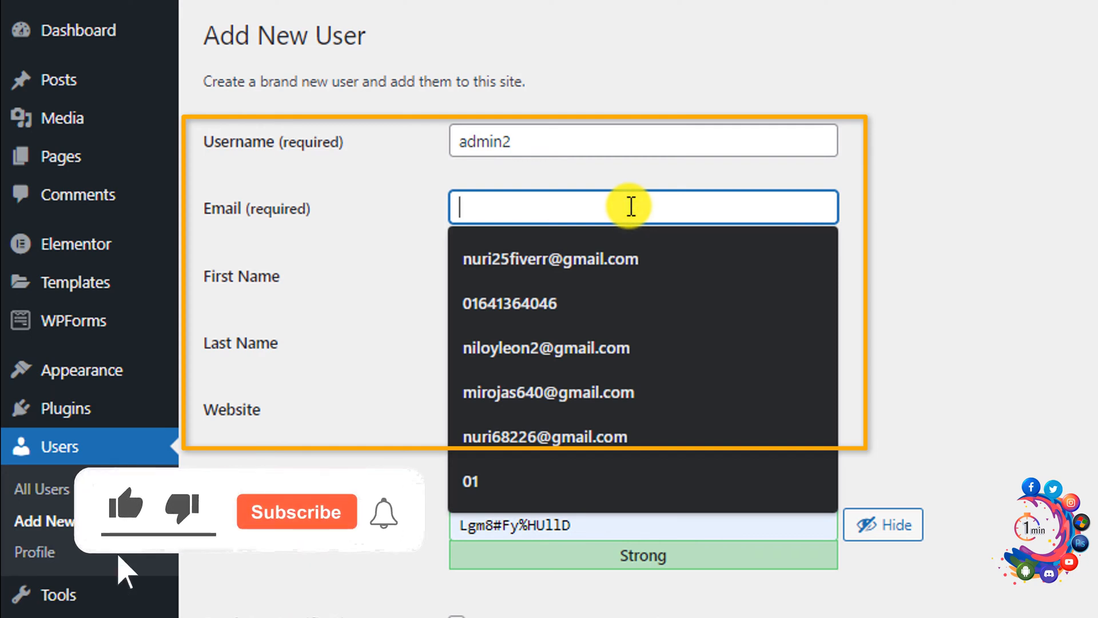
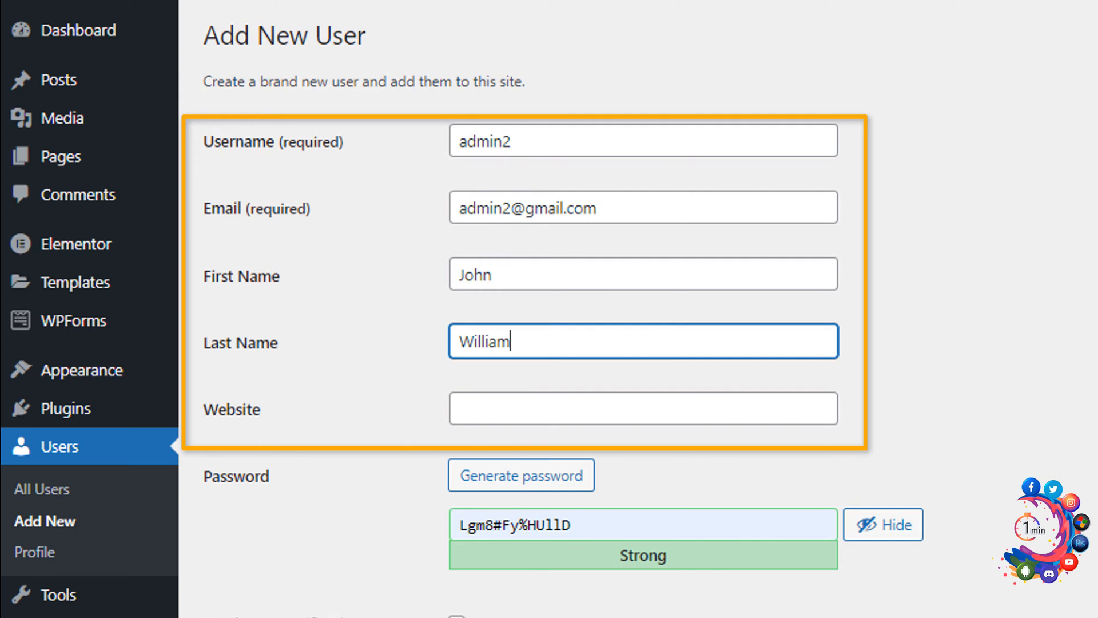
pyautogui.moveTo(727, 411)
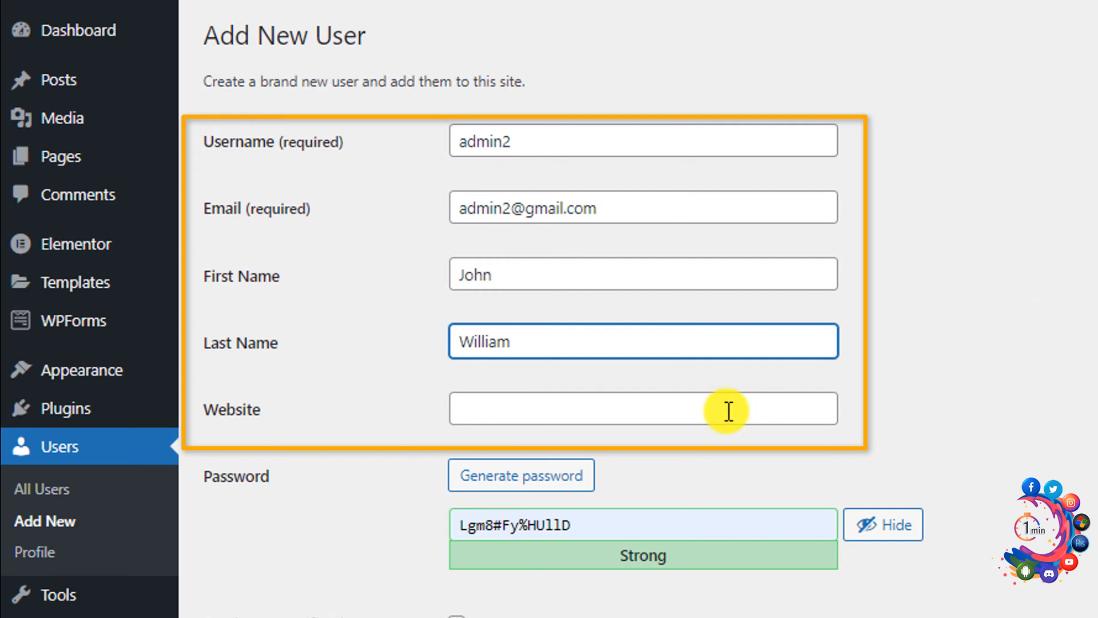
pyautogui.scroll(-3)
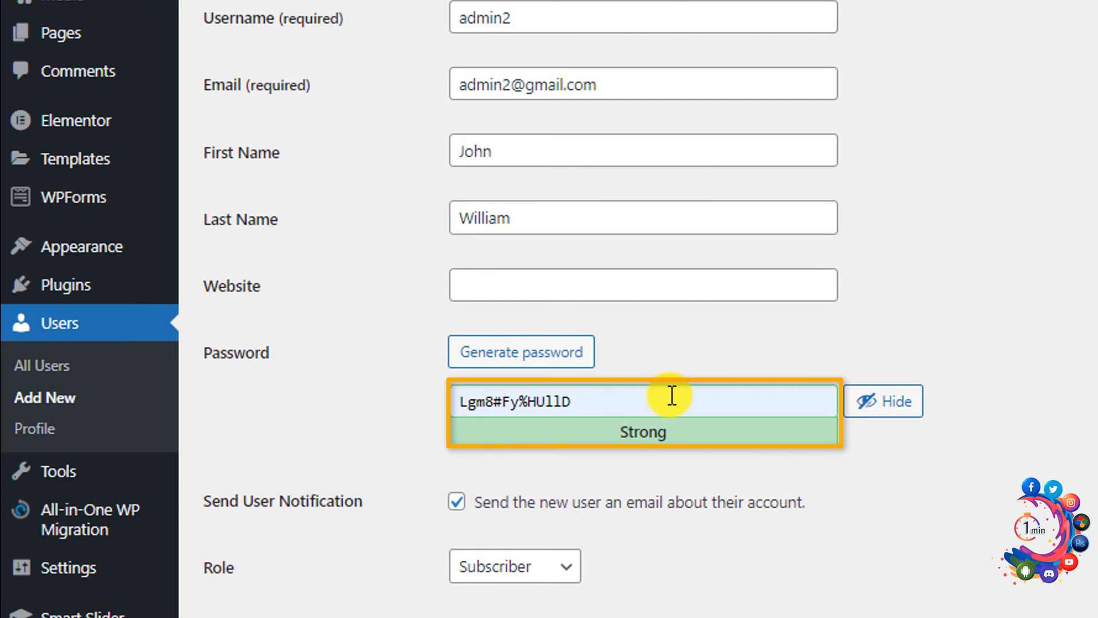
pyautogui.click(642, 401)
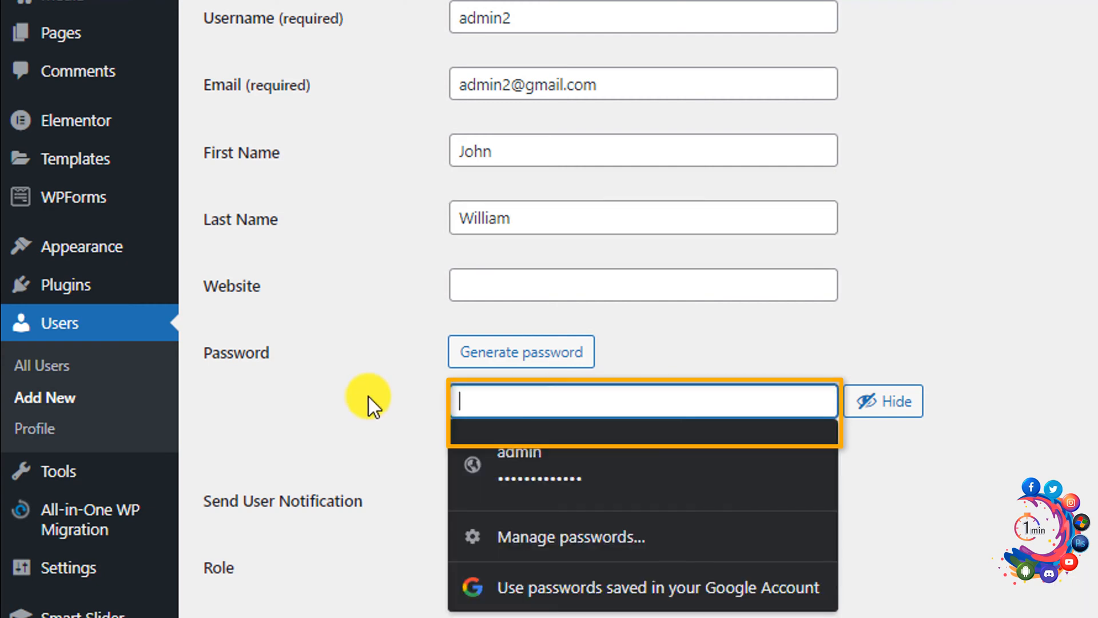
pyautogui.write('2')
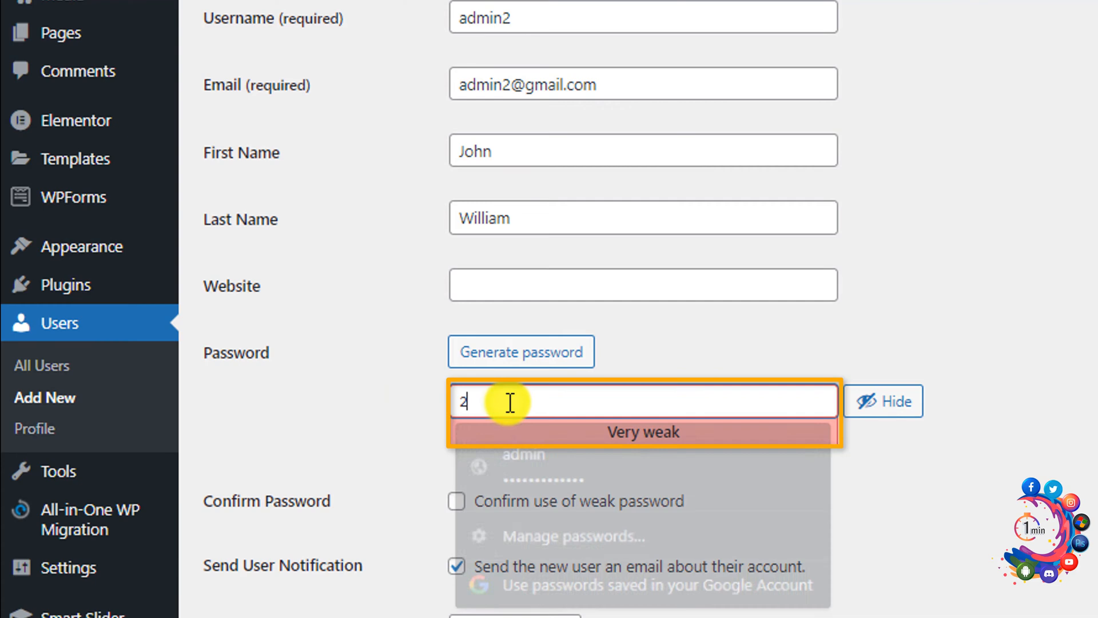
pyautogui.write('419')
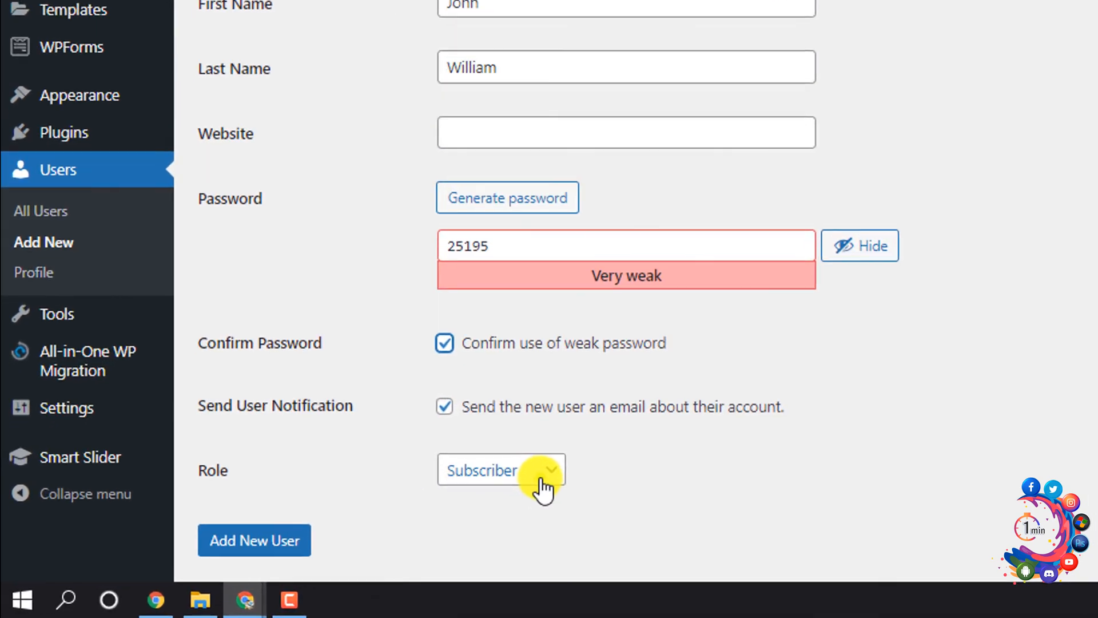
pyautogui.click(499, 470)
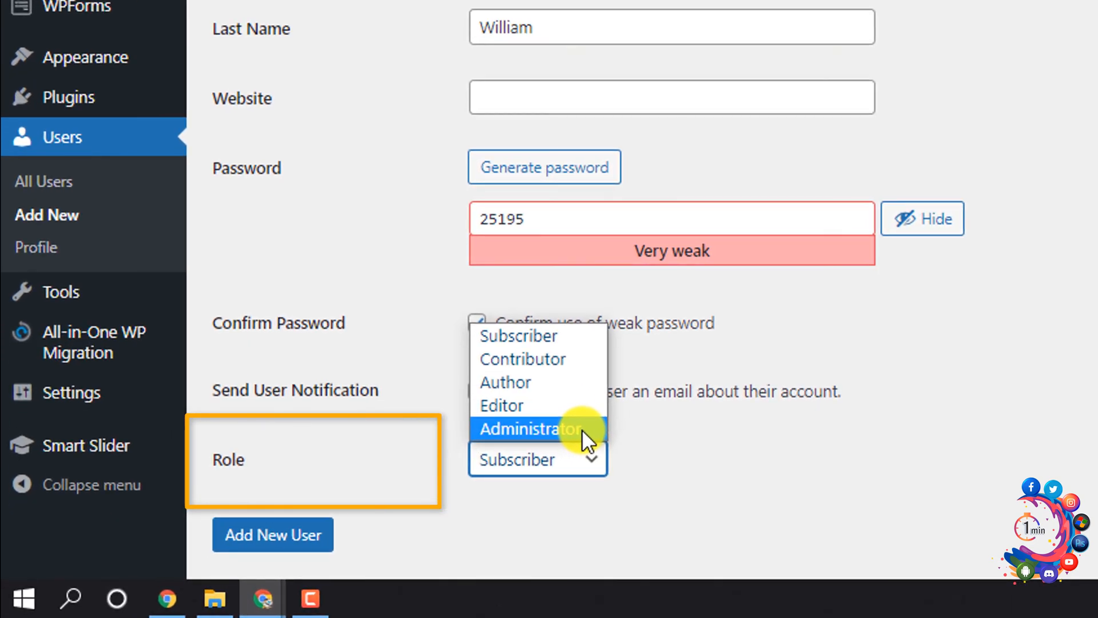
pyautogui.click(535, 428)
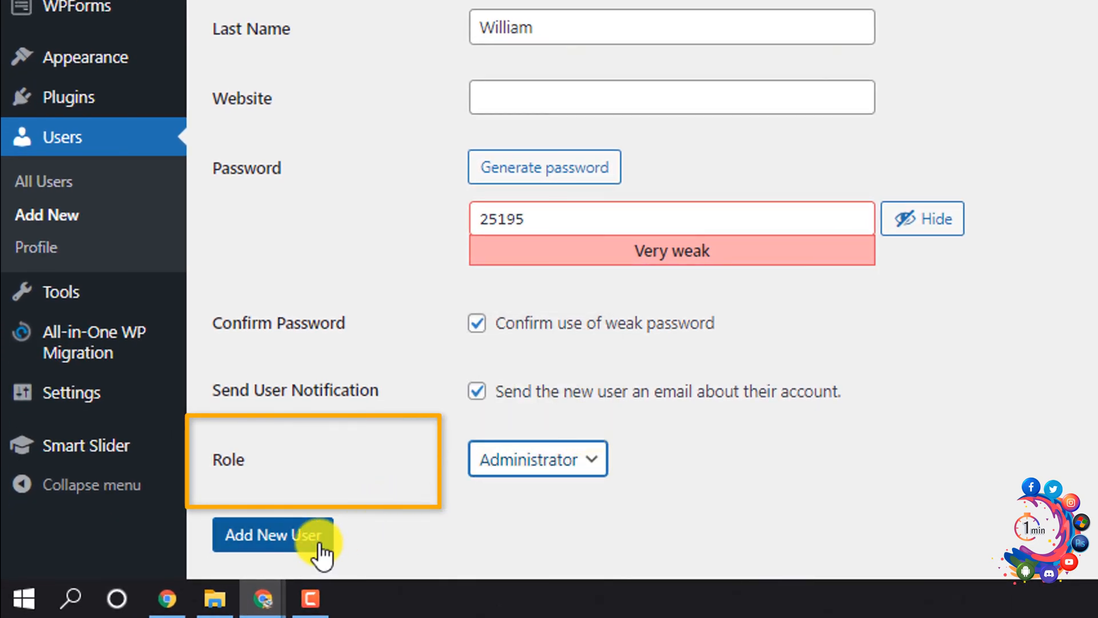
pyautogui.click(272, 534)
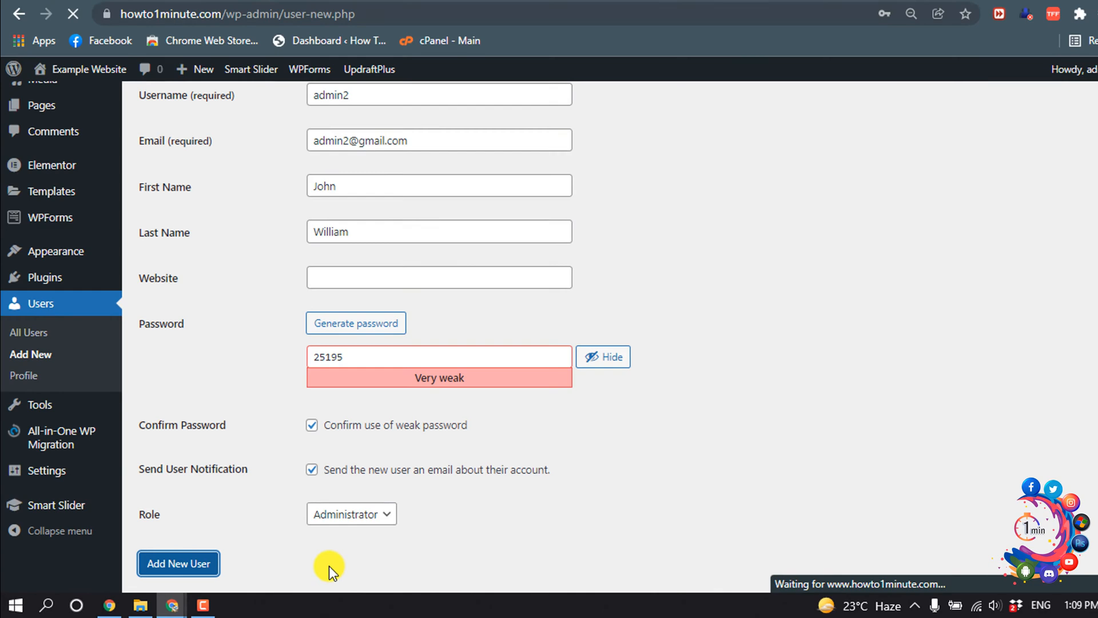
# Step: Load howto1minute.com/wp-admin/ in a new Chrome window
pyautogui.click(177, 562)
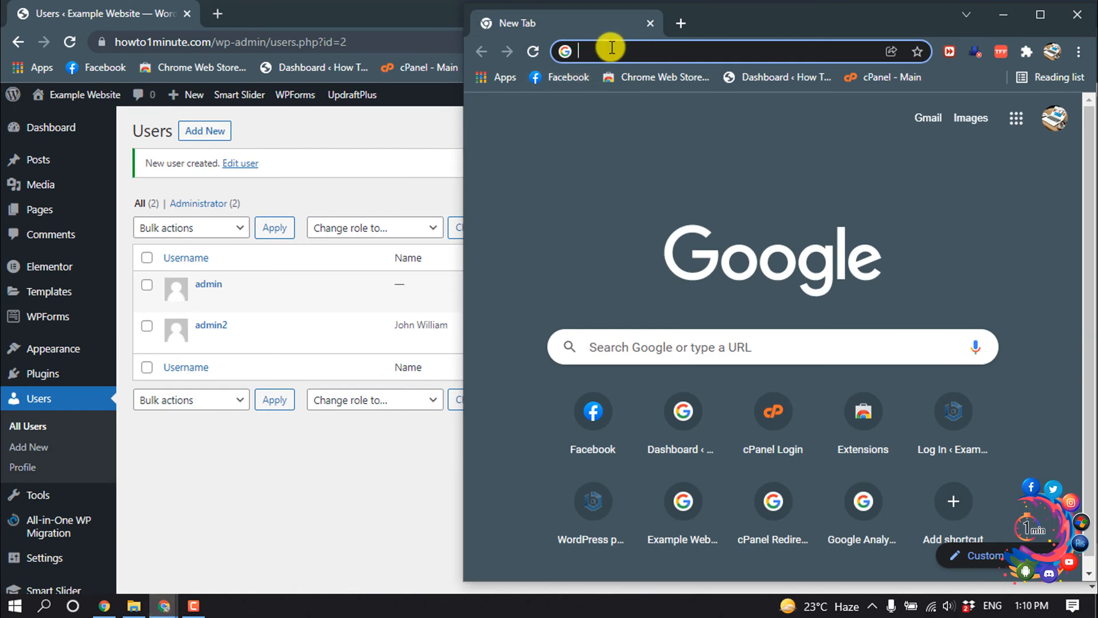
pyautogui.write('howto1minute.com')
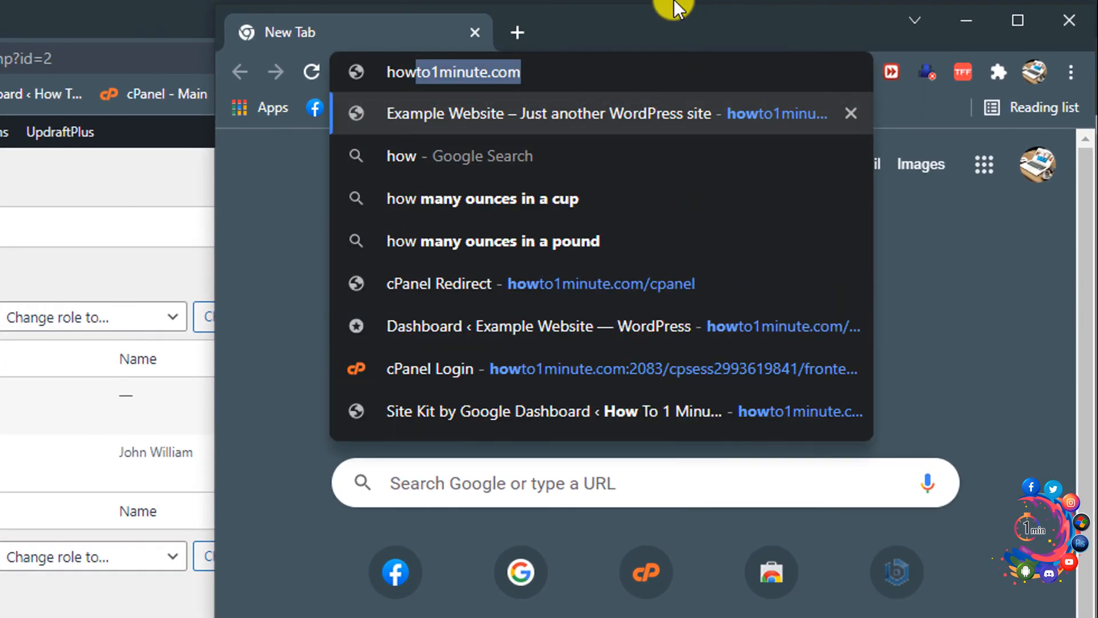
pyautogui.write('/wp-admin/')
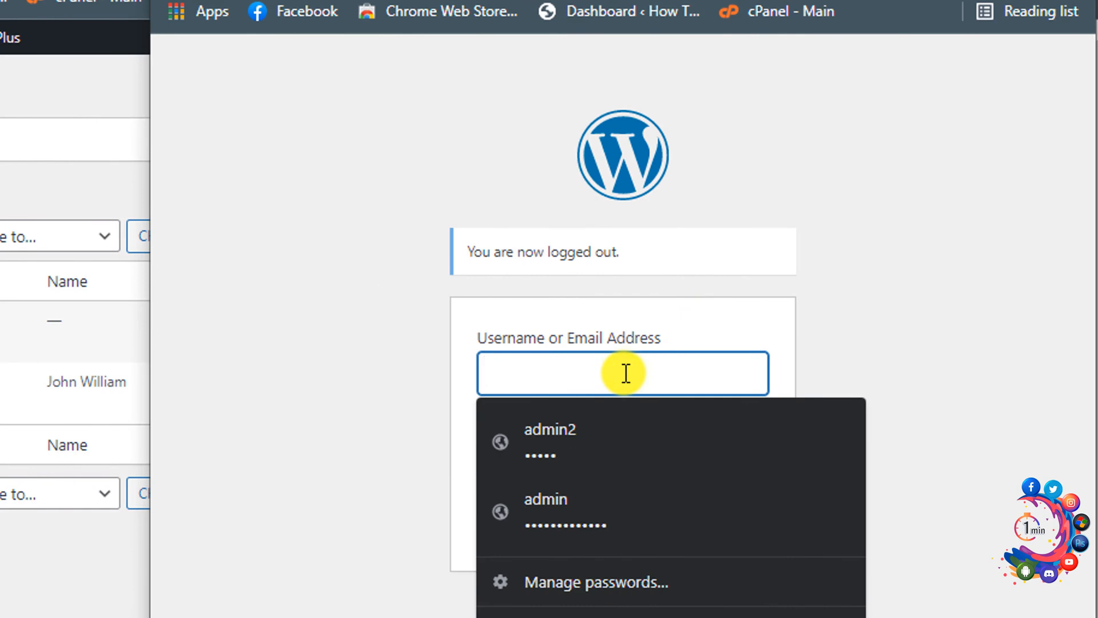
# Step: Log in as admin2 using the saved autofill login and its password
pyautogui.write('admi')
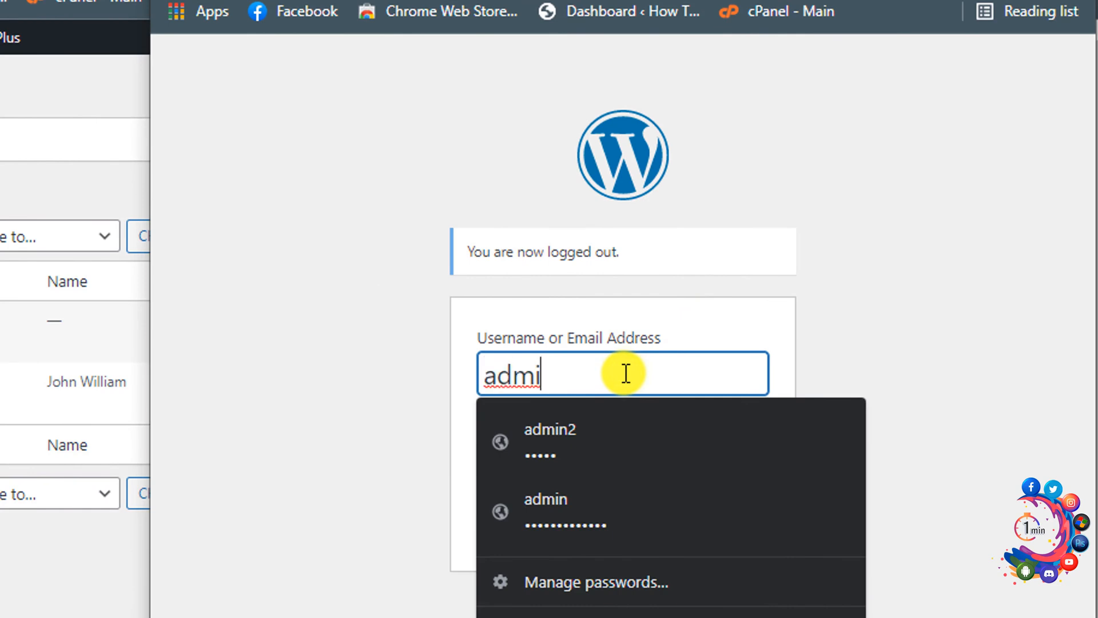
pyautogui.click(549, 429)
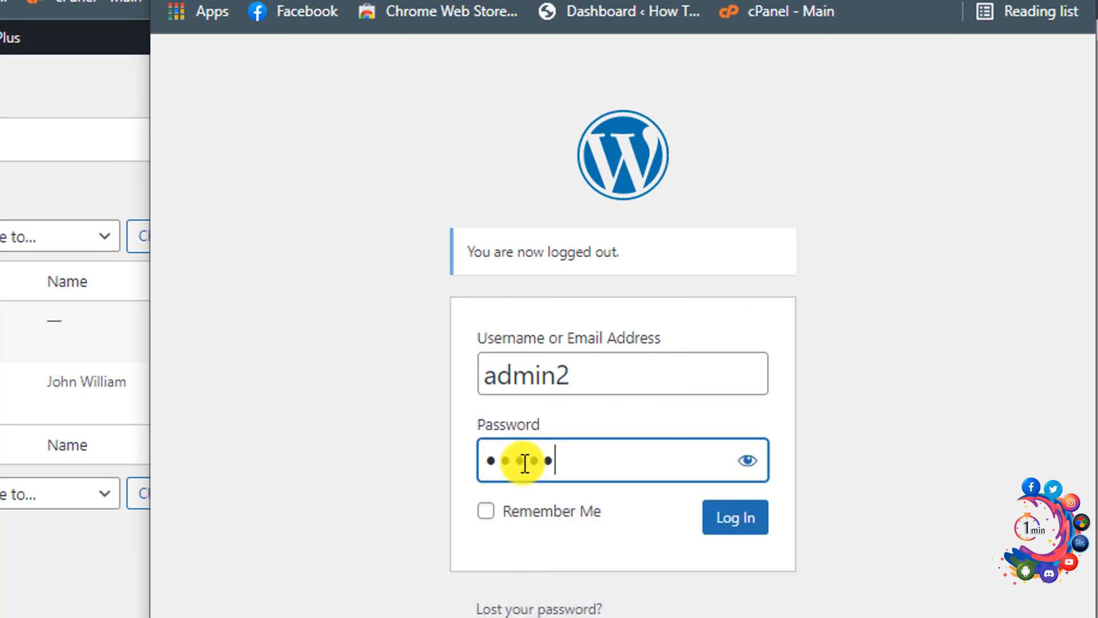
pyautogui.click(733, 517)
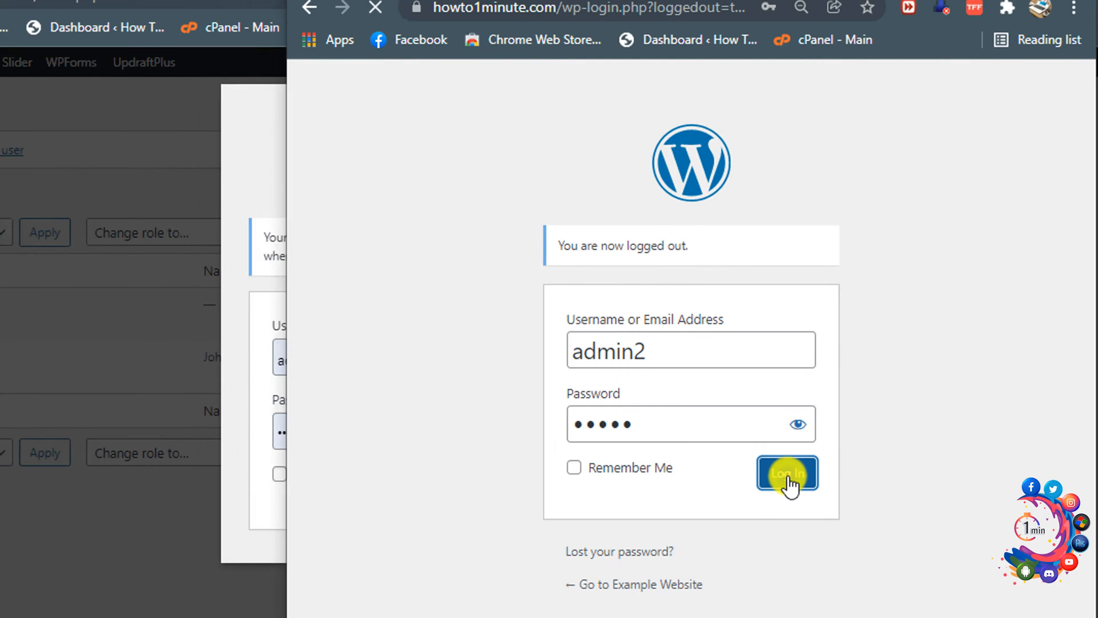
pyautogui.click(787, 474)
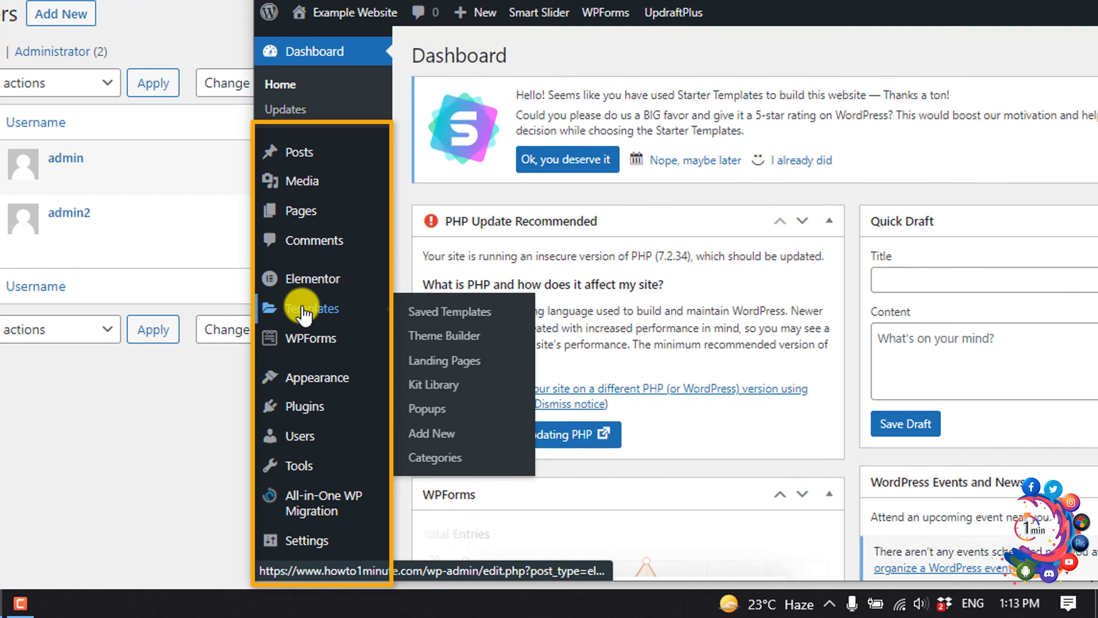
pyautogui.moveTo(299, 152)
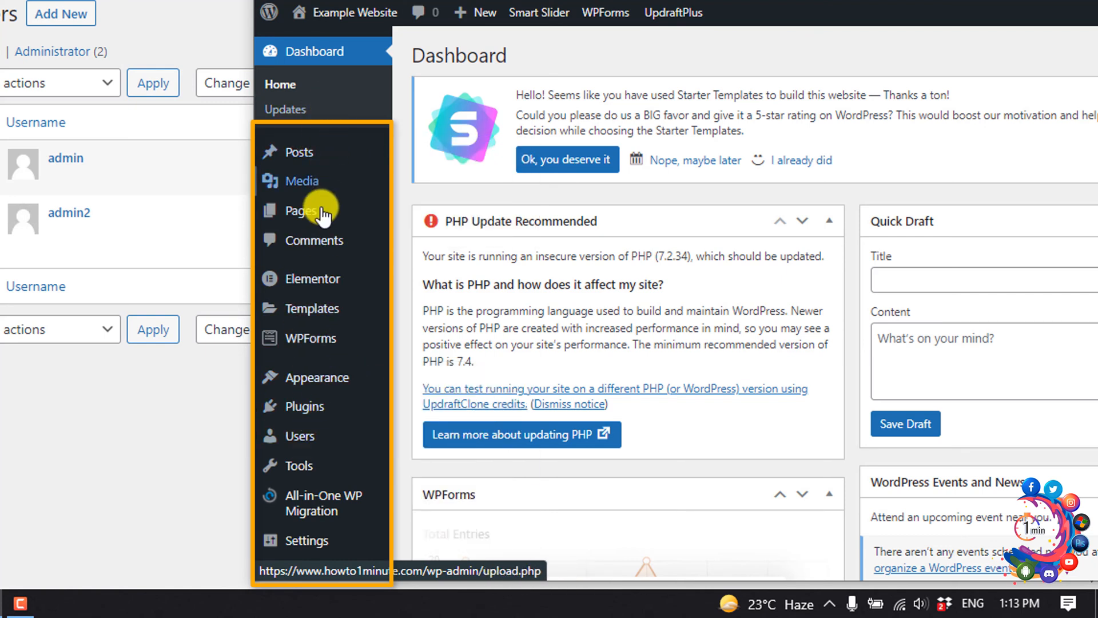
pyautogui.moveTo(316, 278)
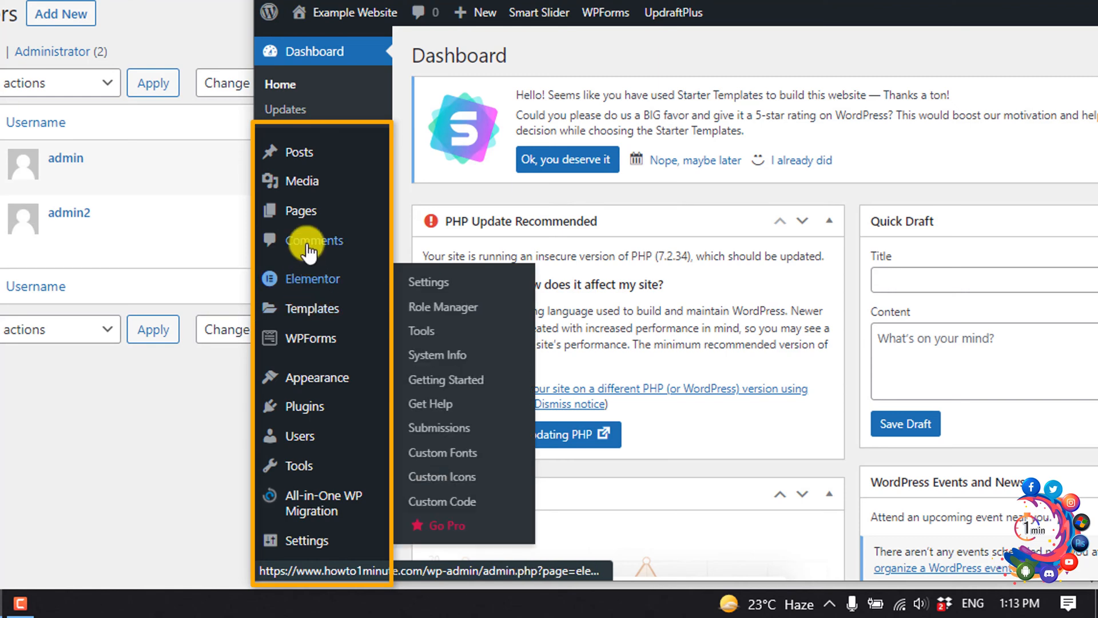
pyautogui.moveTo(301, 210)
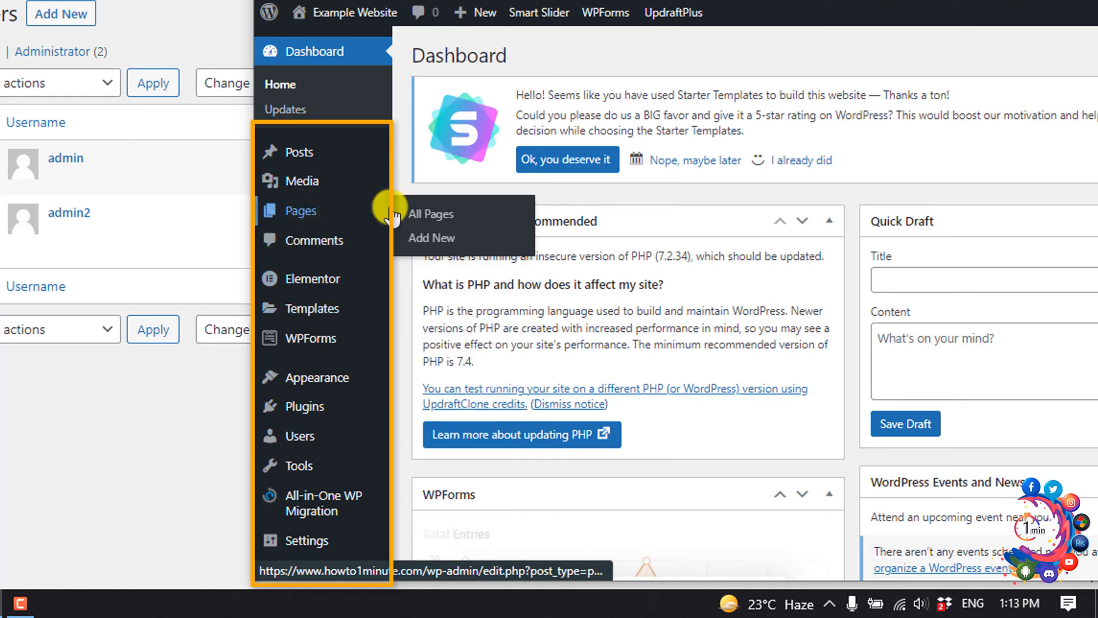
# Step: Go to Pages > All Pages from the admin2 sidebar
pyautogui.click(431, 213)
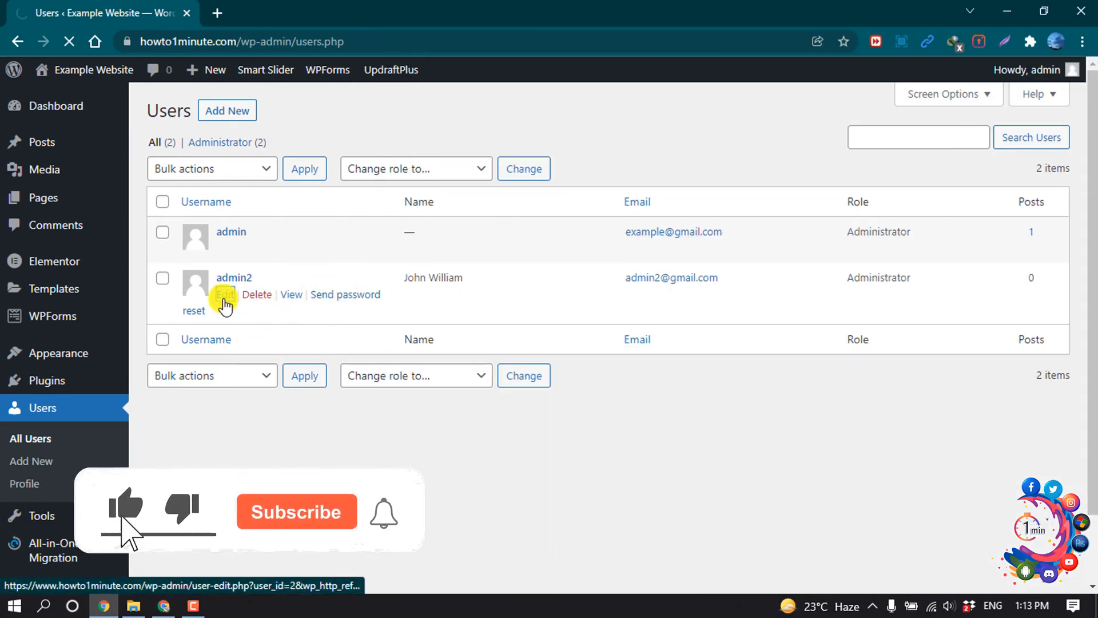
# Step: Edit admin2's profile, switch the role to Editor and save with Update User
pyautogui.click(225, 294)
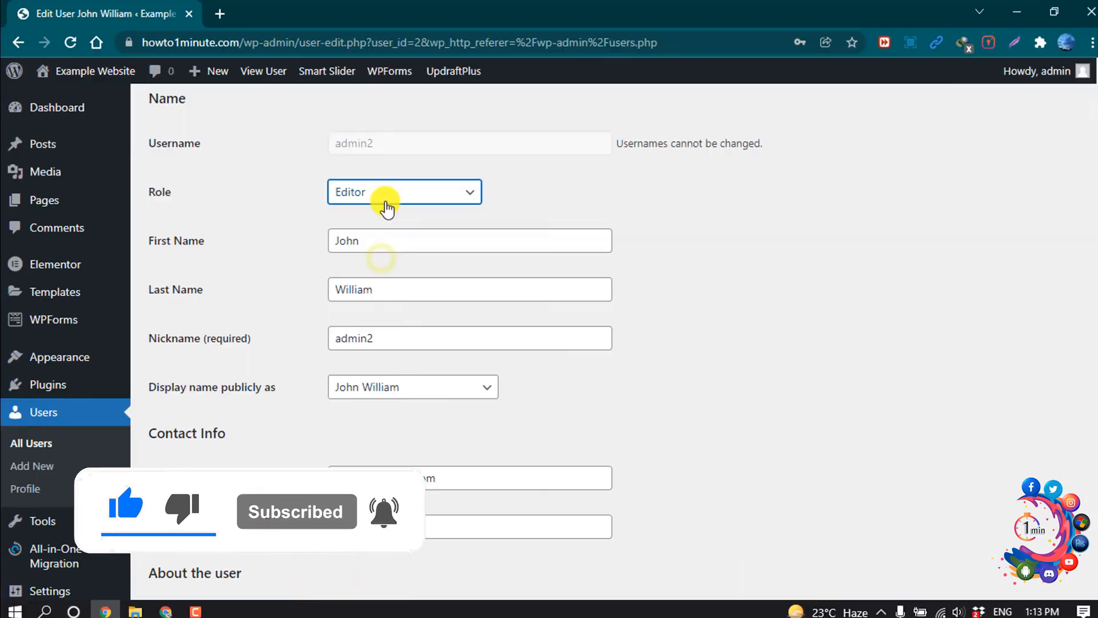
pyautogui.scroll(-3)
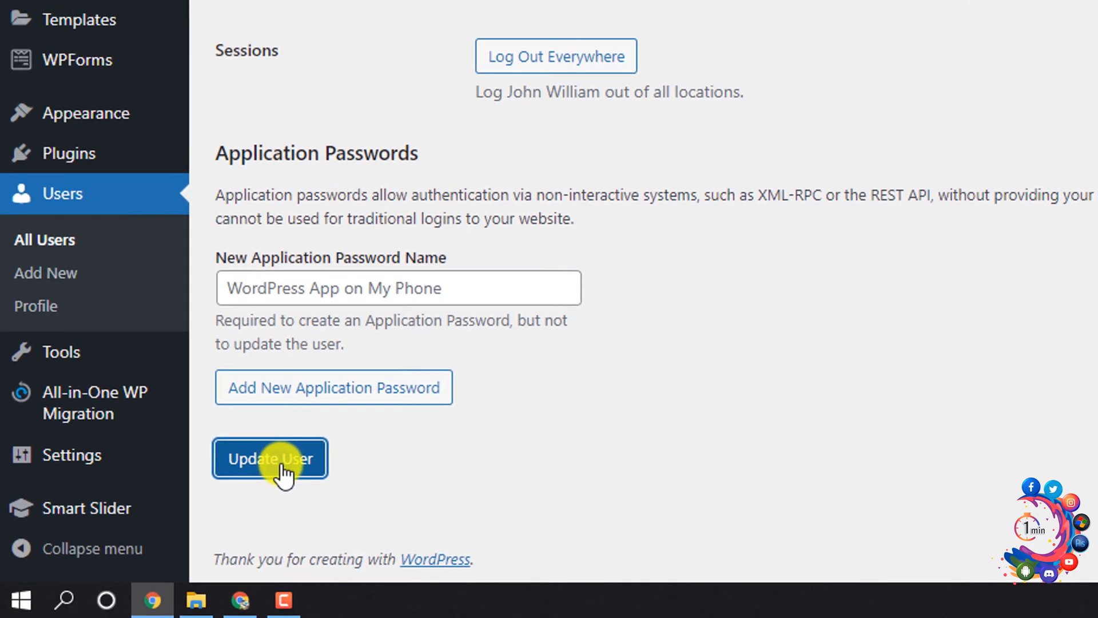
pyautogui.click(269, 458)
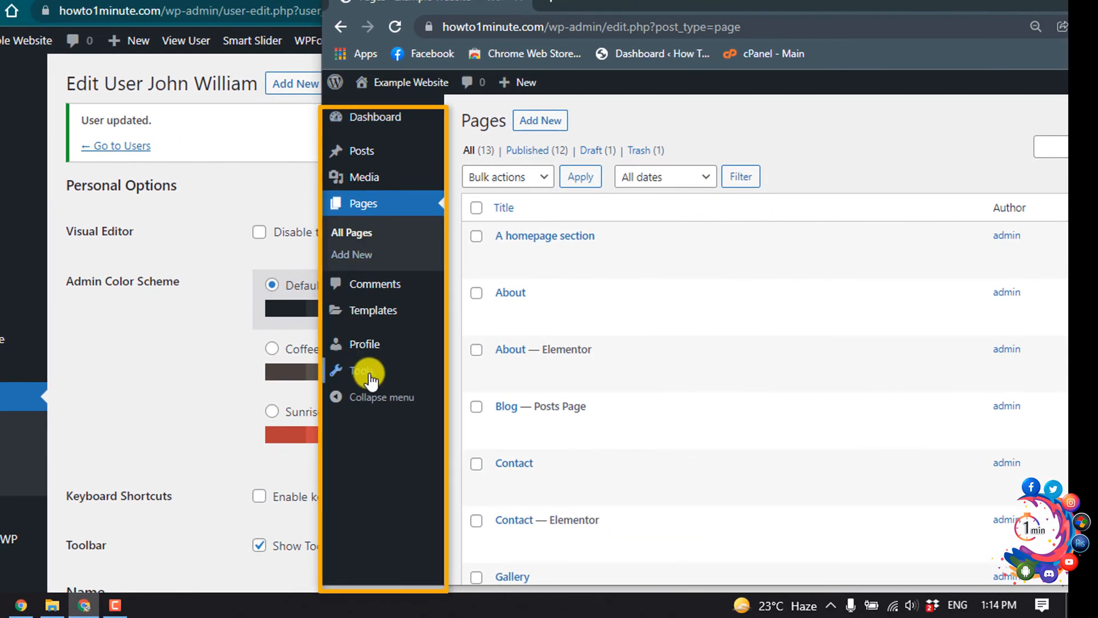
pyautogui.moveTo(378, 329)
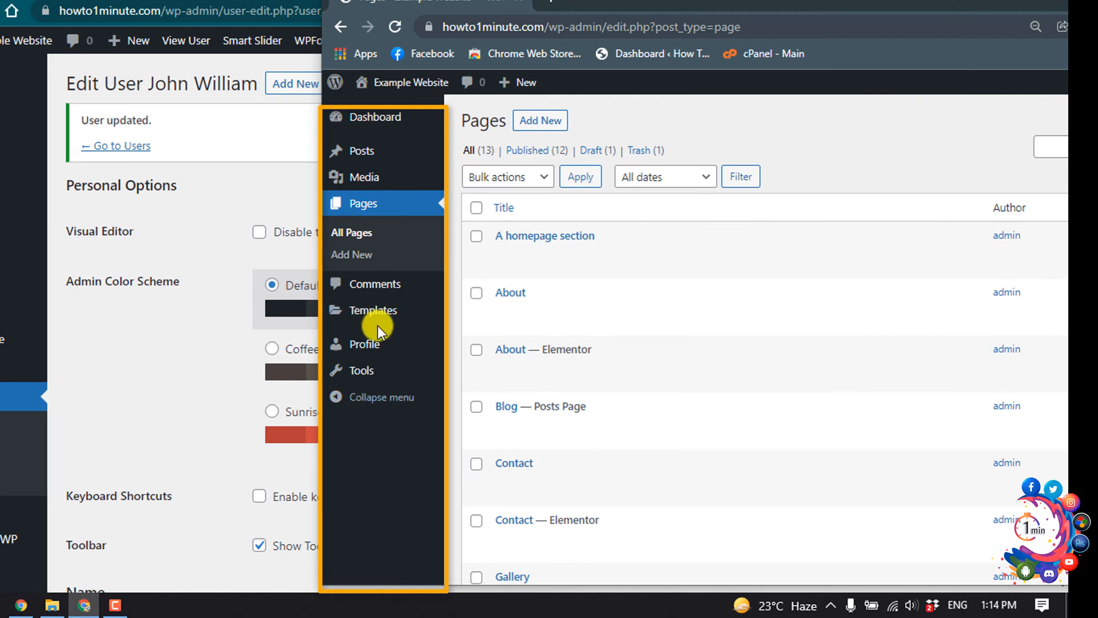
pyautogui.moveTo(377, 284)
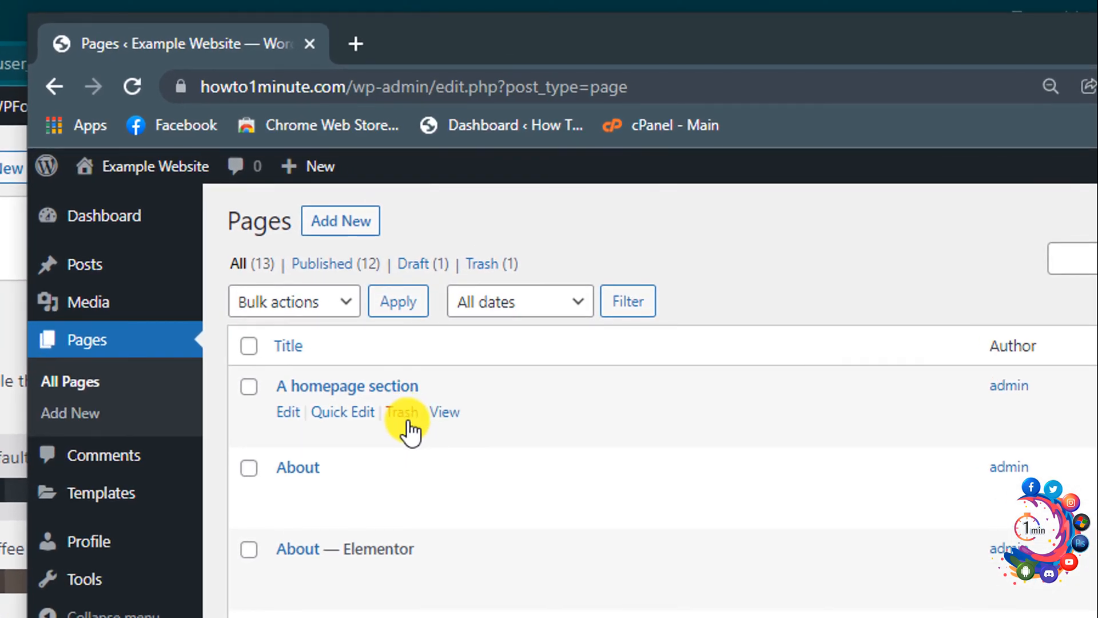
pyautogui.moveTo(325, 238)
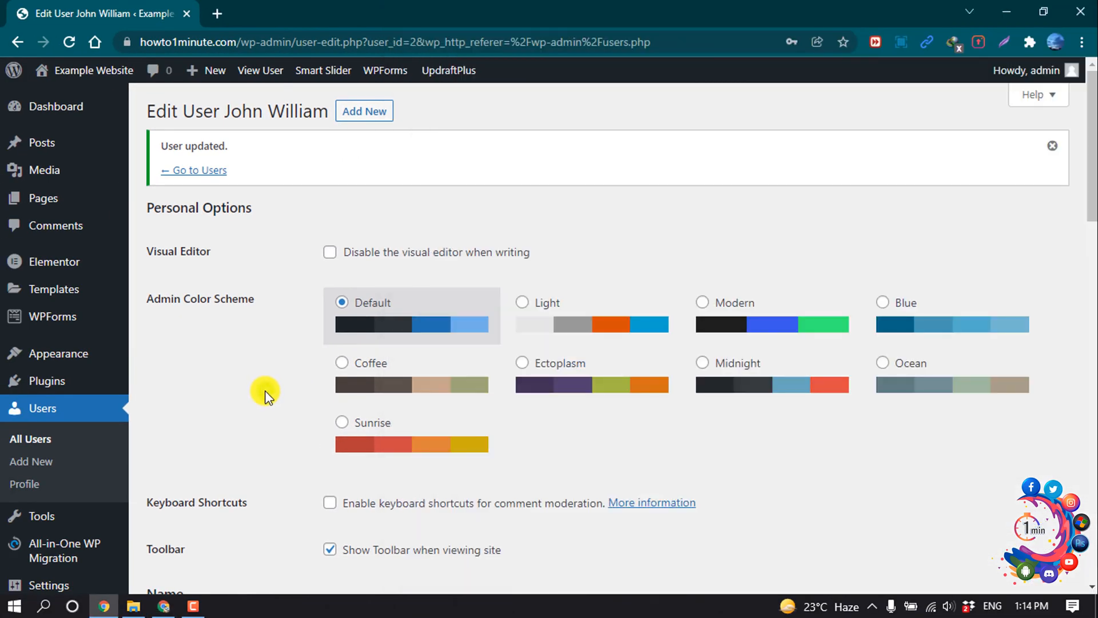
pyautogui.scroll(-3)
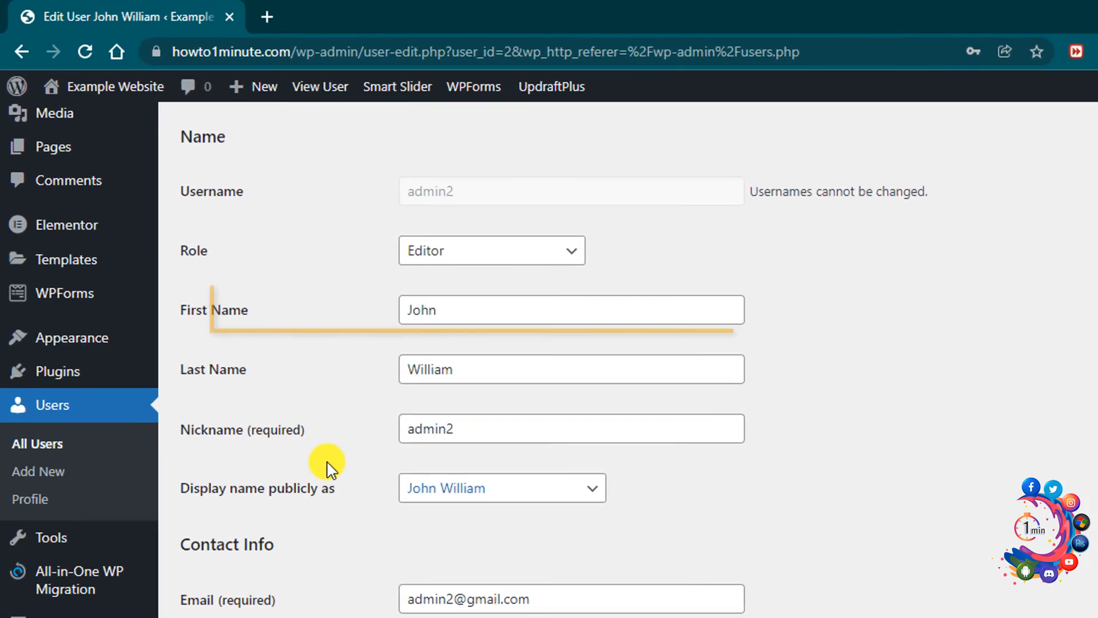
pyautogui.click(490, 250)
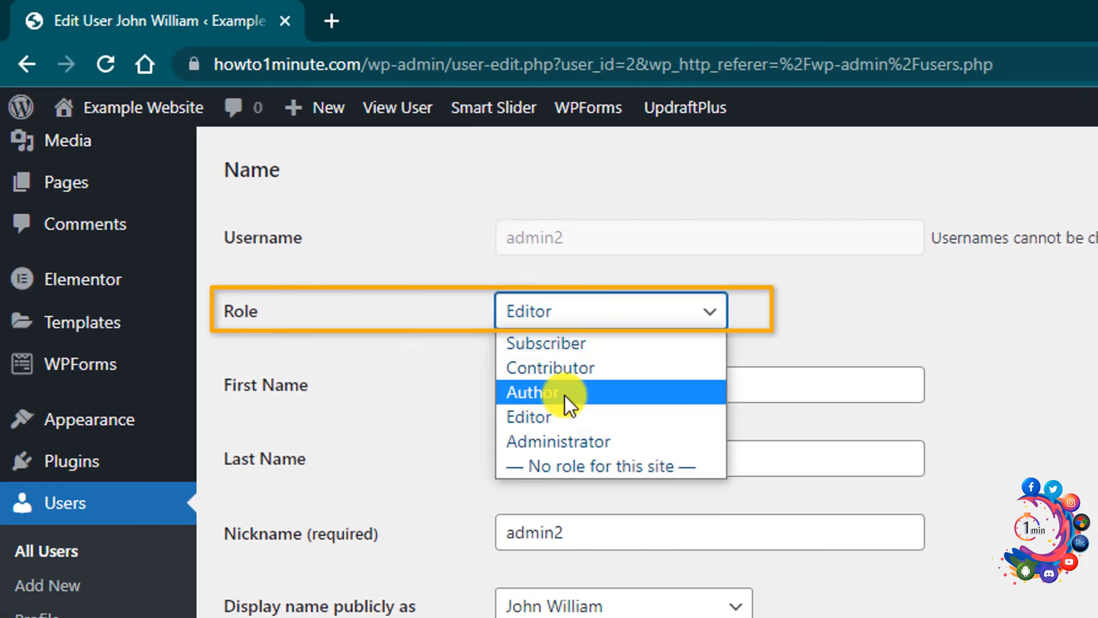
pyautogui.click(538, 392)
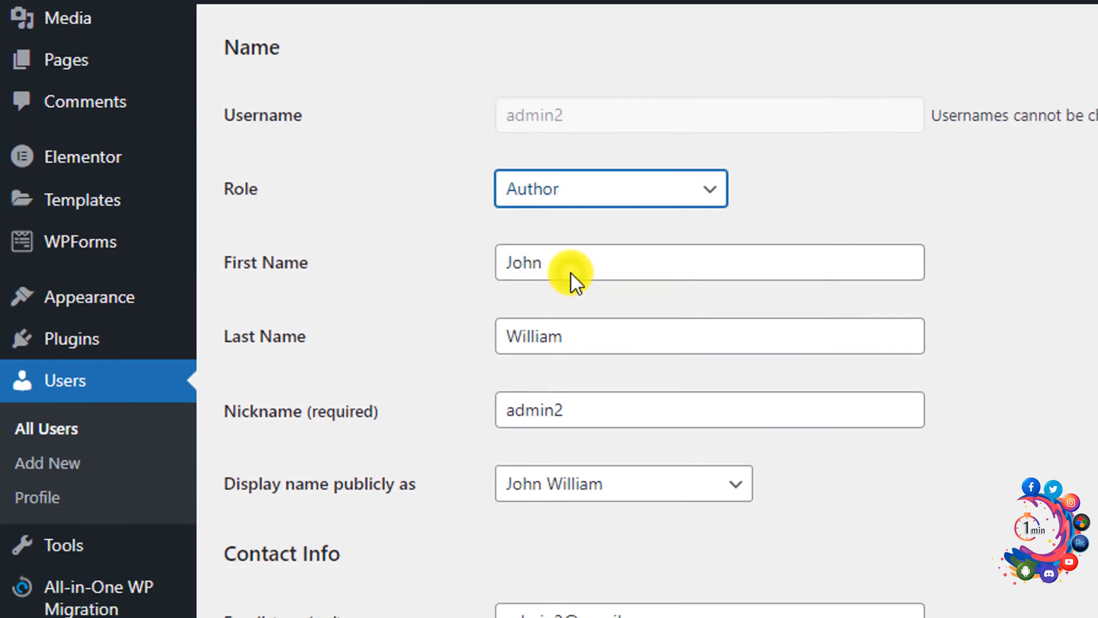
pyautogui.scroll(-3)
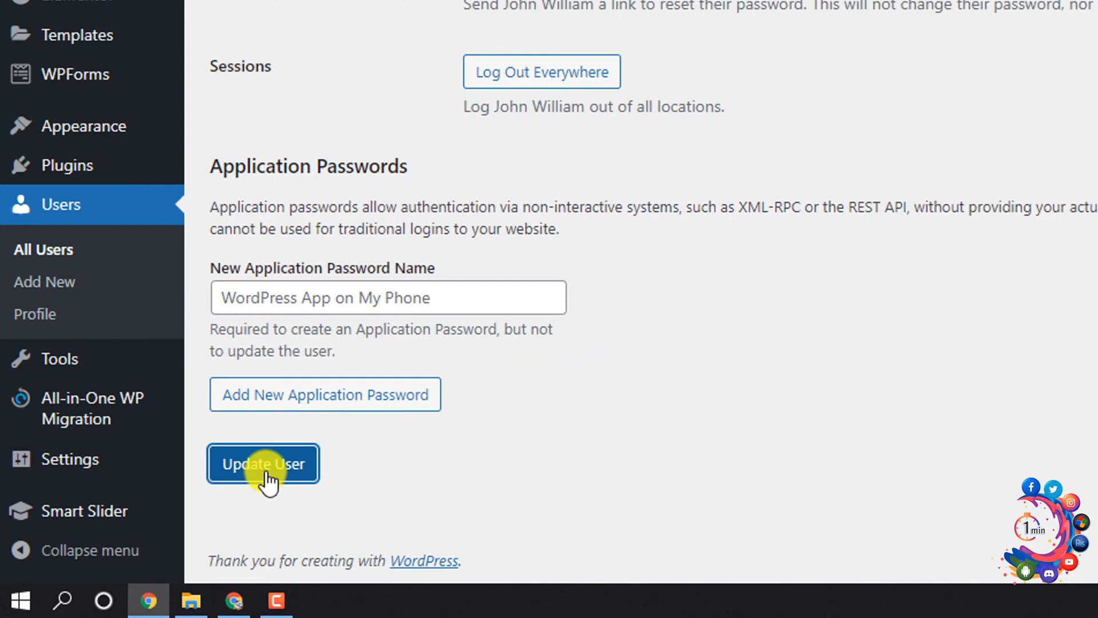
pyautogui.click(263, 464)
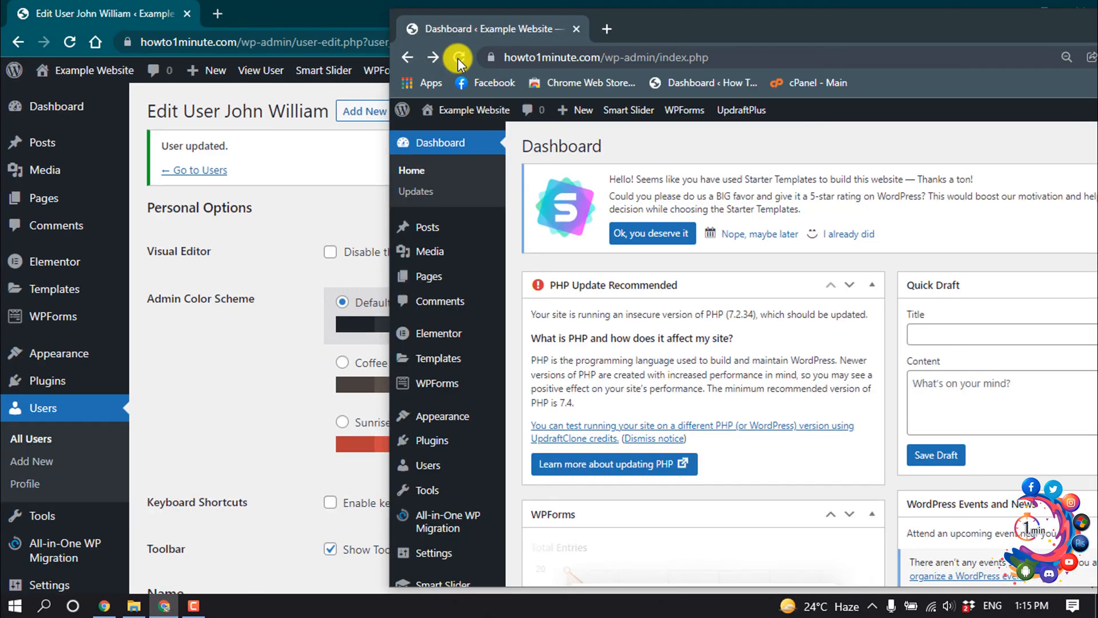
# Step: Reload the Author account's dashboard, try the Add New post editor, then return to All Posts
pyautogui.click(457, 58)
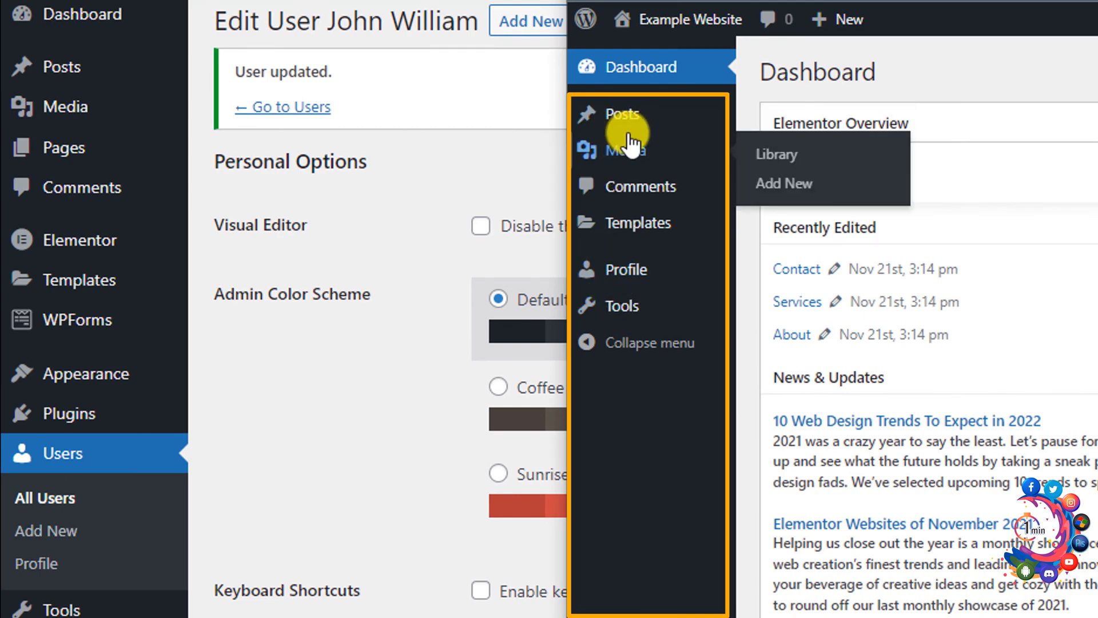
pyautogui.moveTo(622, 113)
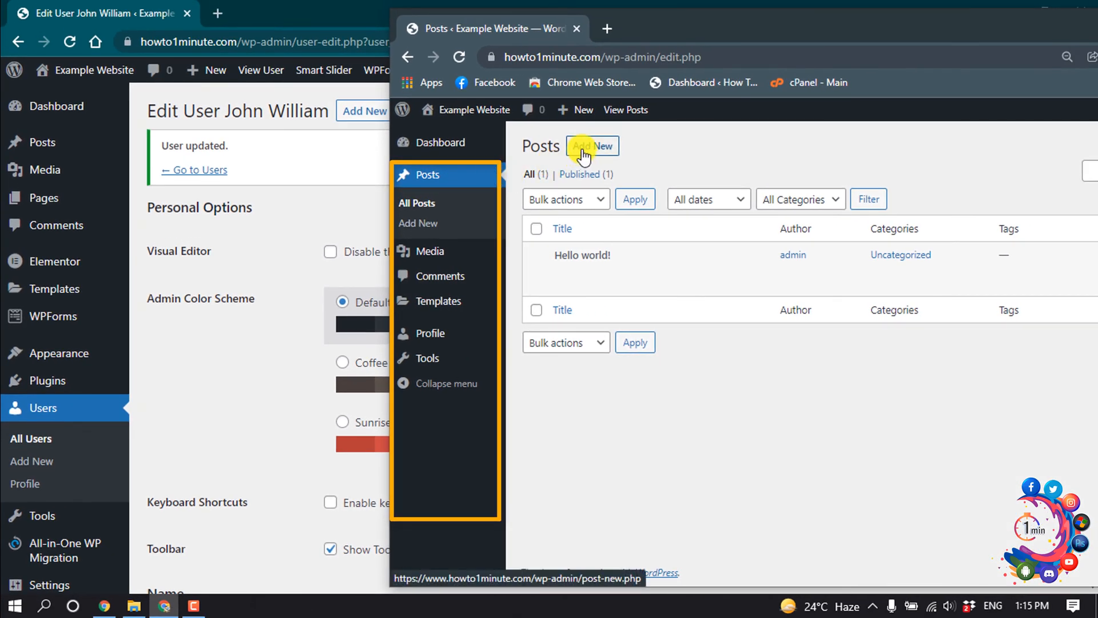
pyautogui.moveTo(767, 270)
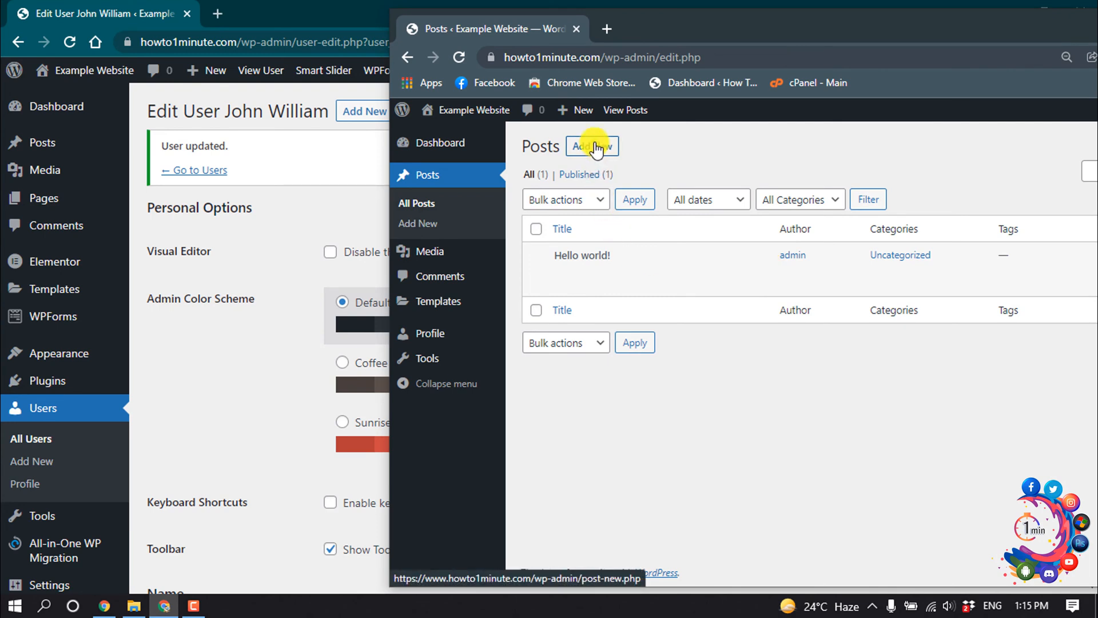
pyautogui.click(591, 147)
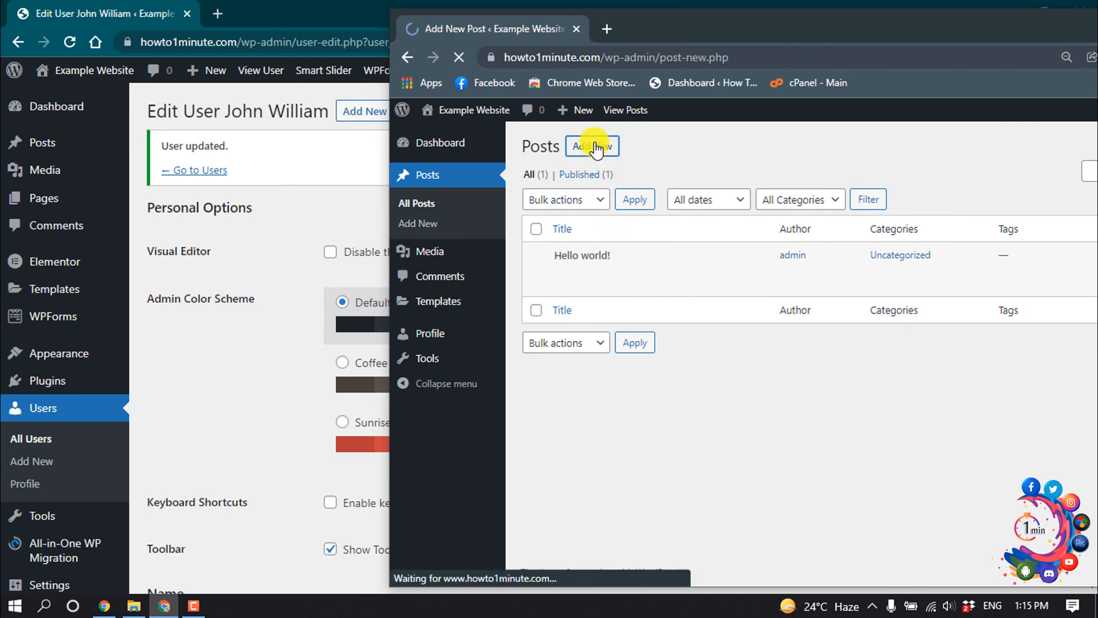
pyautogui.click(592, 146)
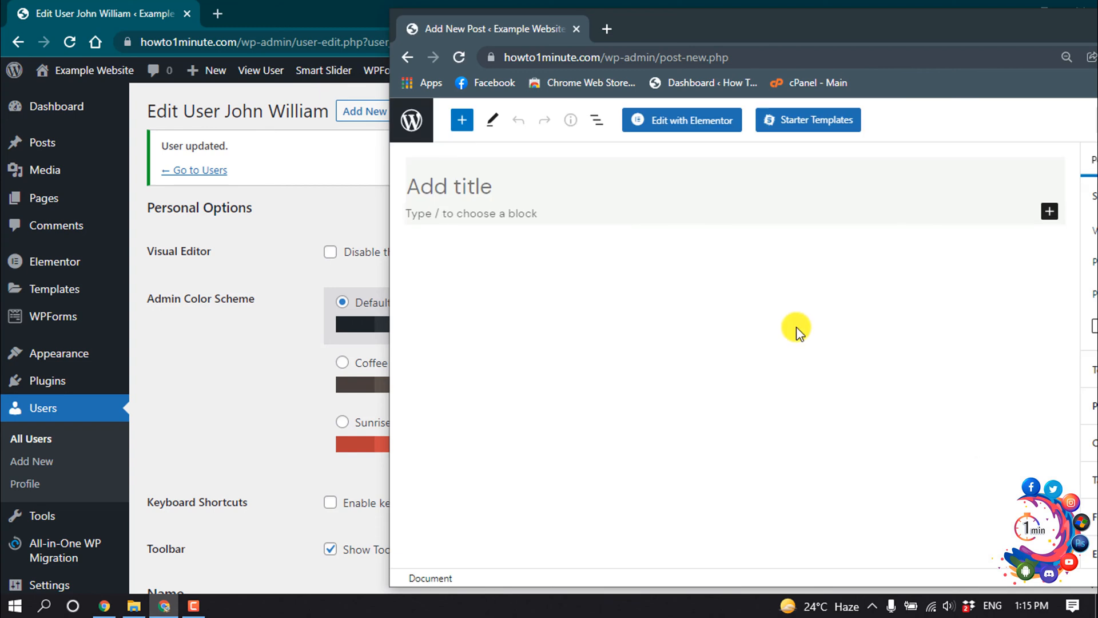
pyautogui.click(409, 57)
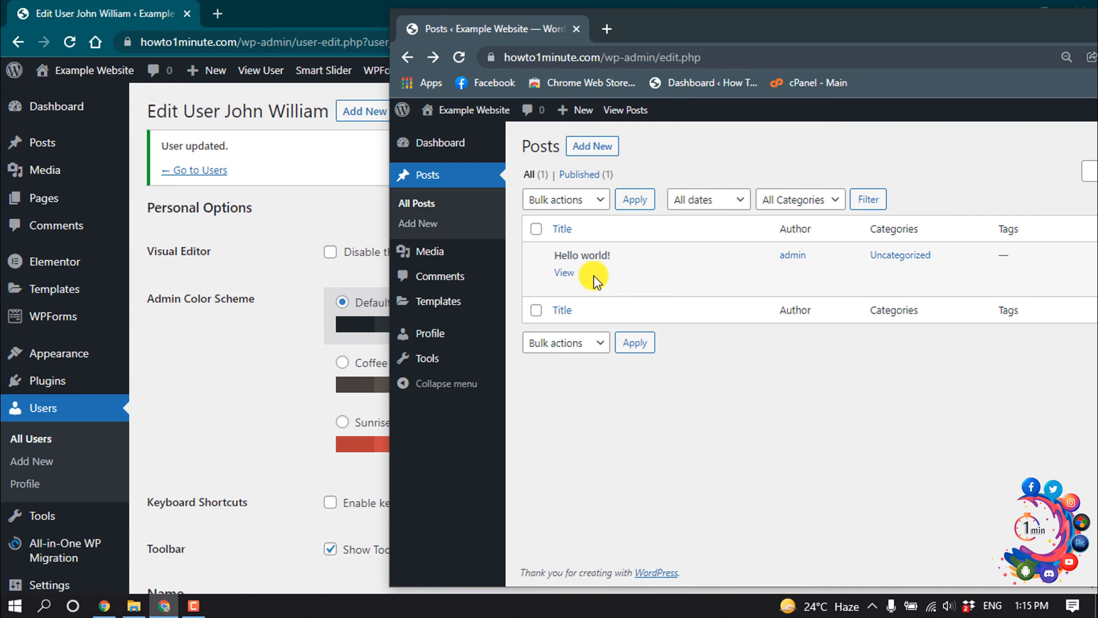
pyautogui.moveTo(641, 272)
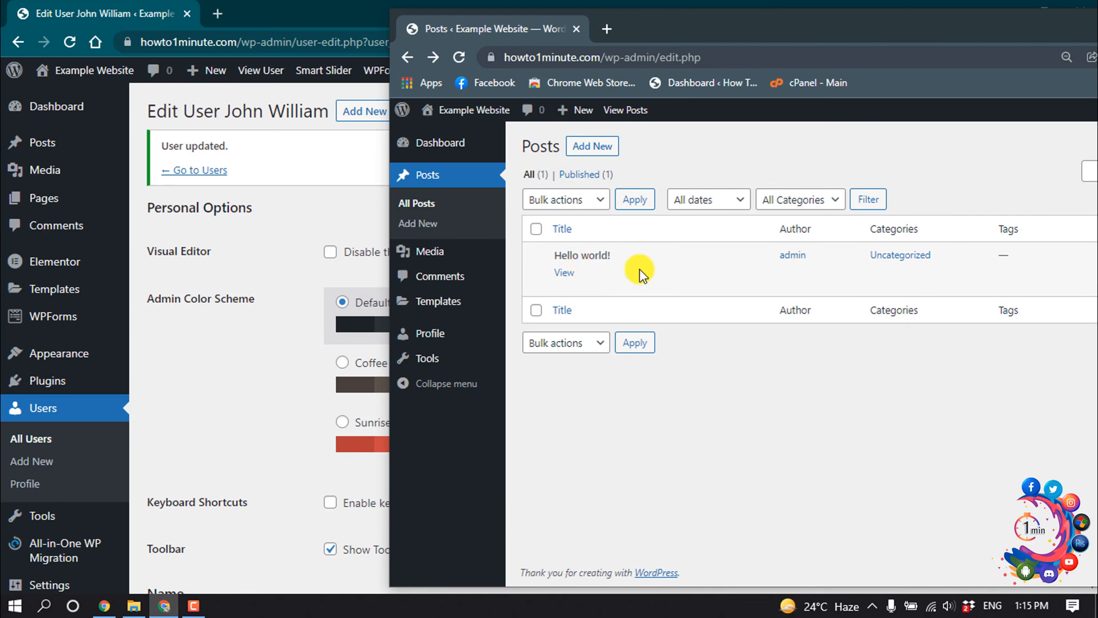
pyautogui.moveTo(221, 419)
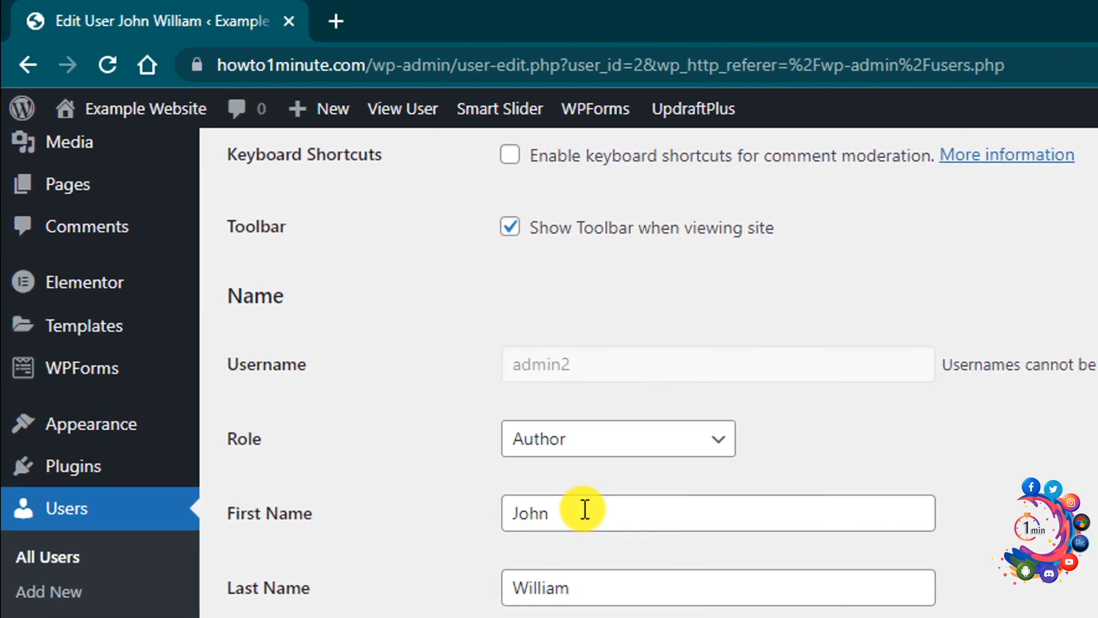
pyautogui.click(617, 438)
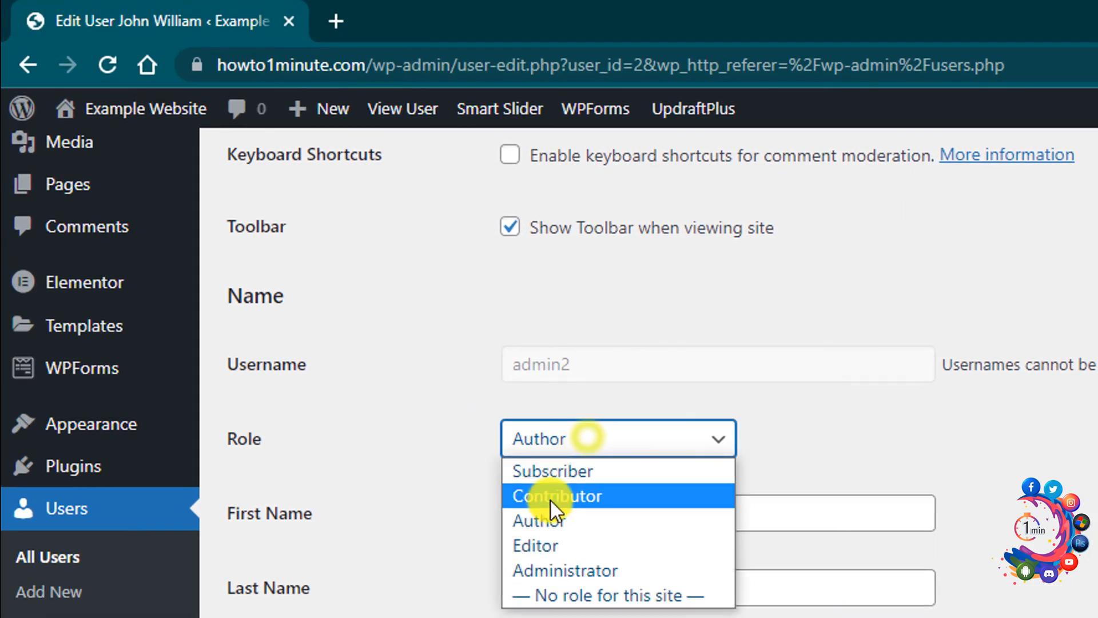
pyautogui.click(556, 495)
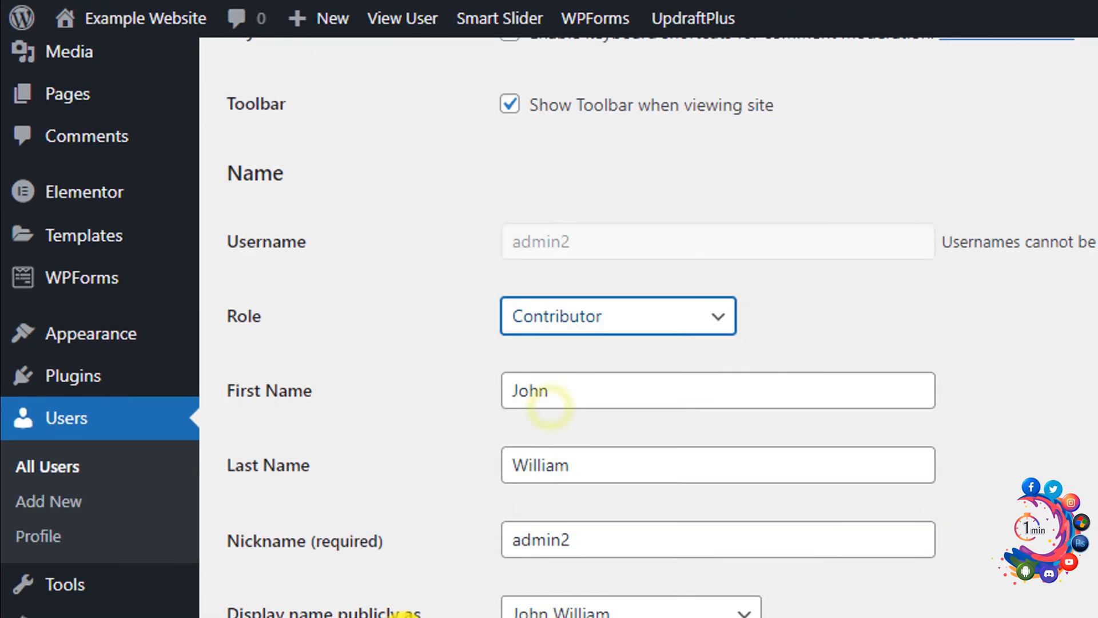
pyautogui.click(284, 451)
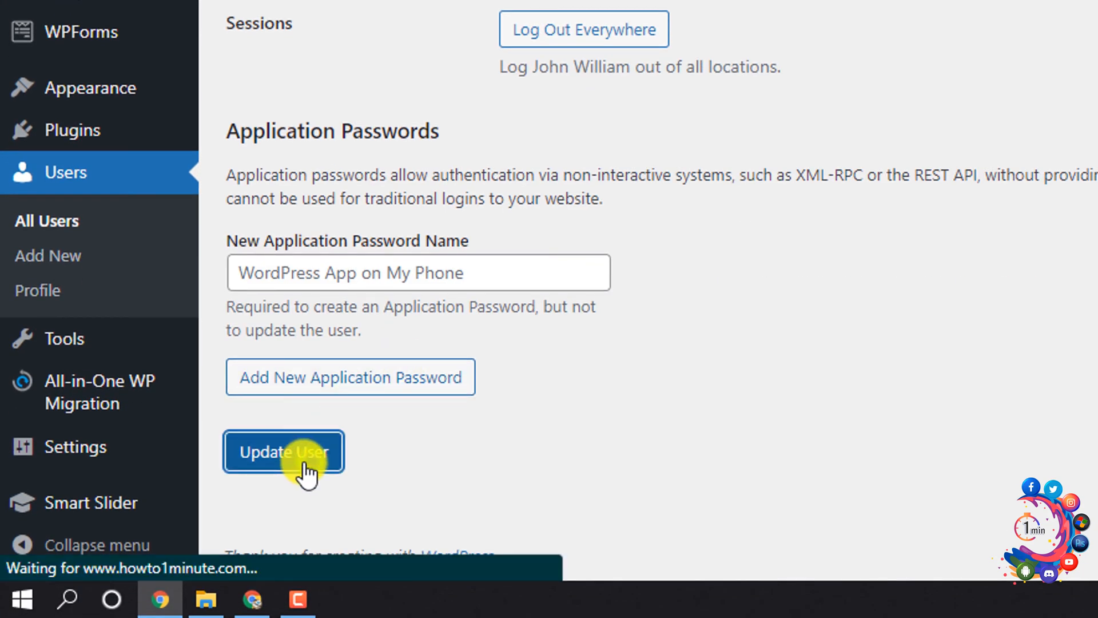
pyautogui.click(284, 452)
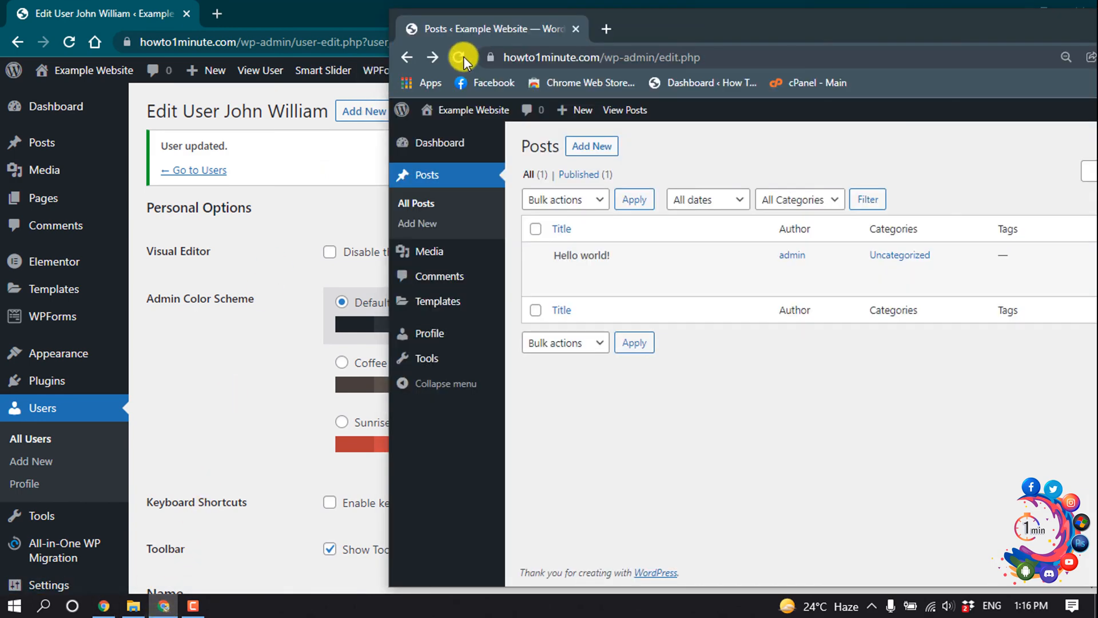
# Step: Reload the second window, visit the Dashboard and start a new post as Contributor
pyautogui.click(439, 143)
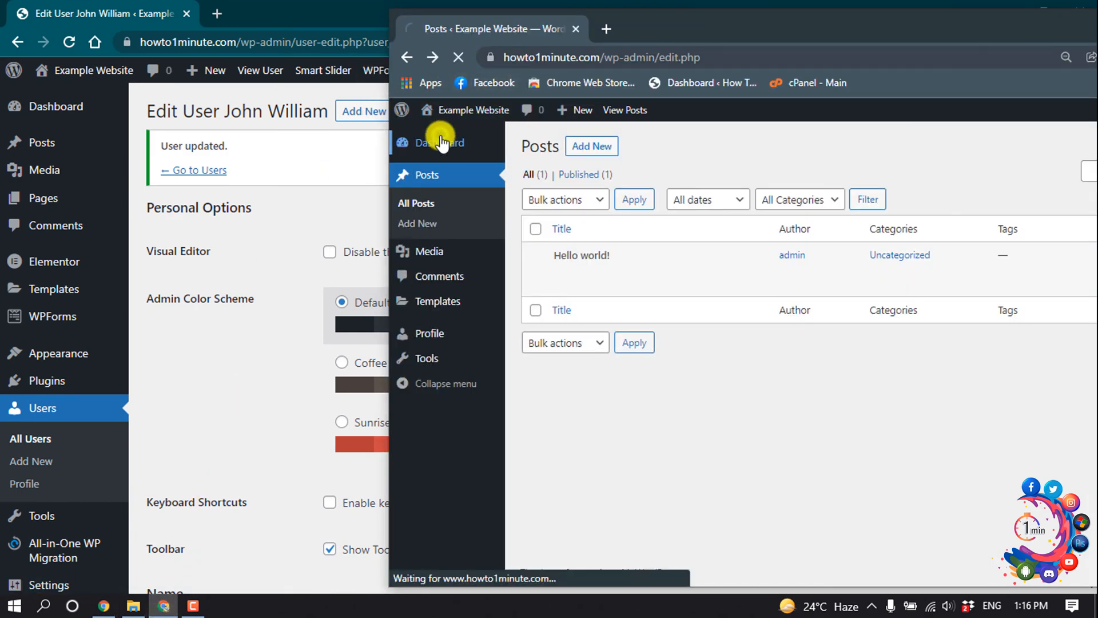
pyautogui.click(439, 142)
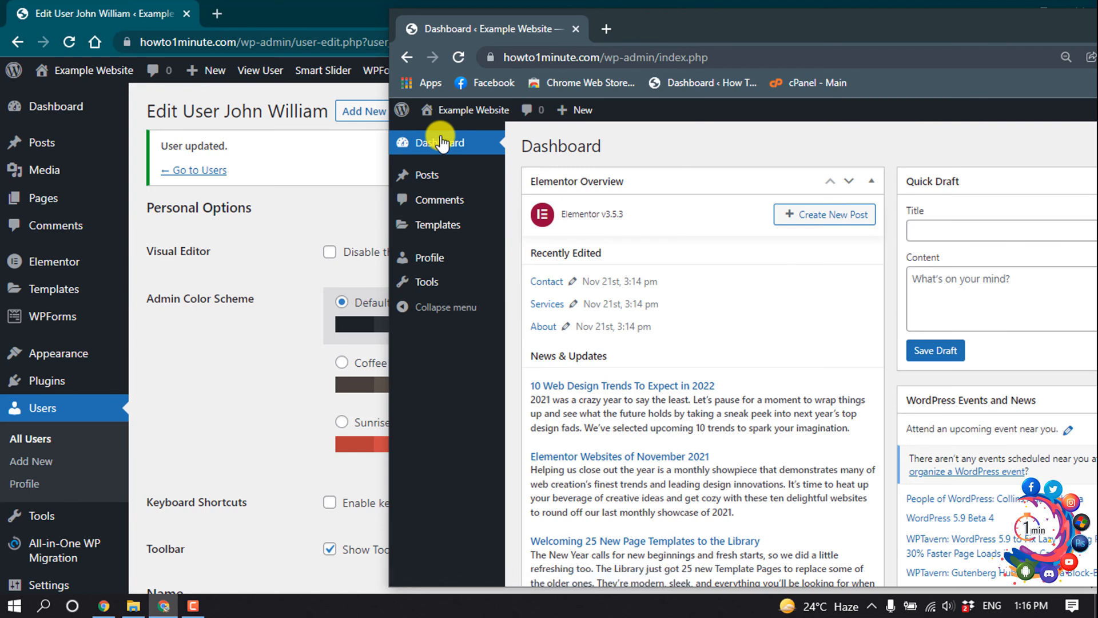
pyautogui.moveTo(426, 174)
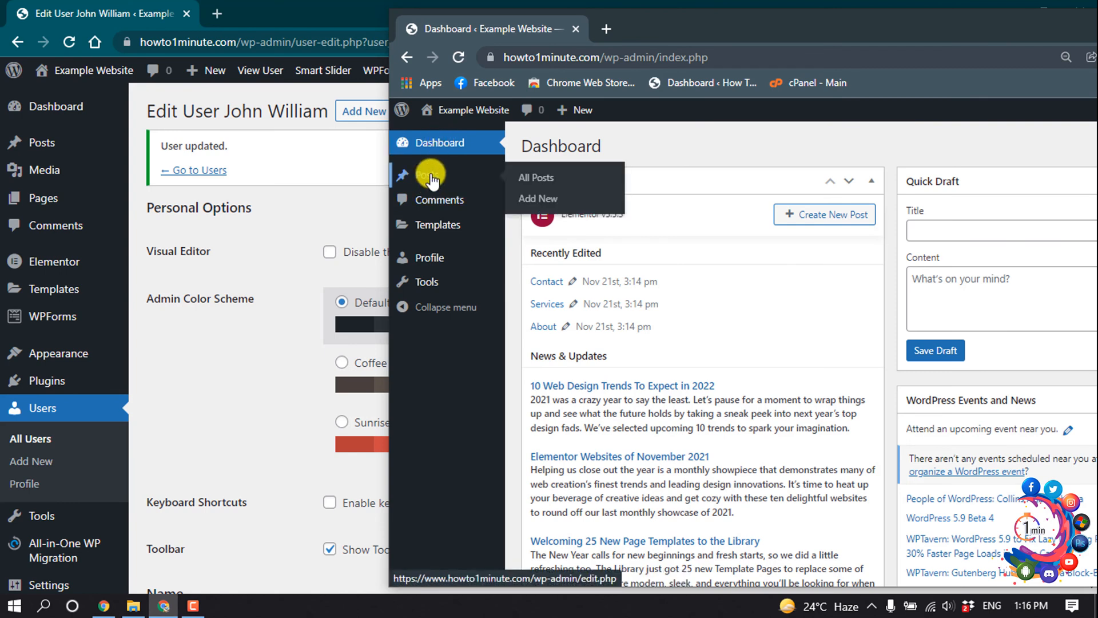
pyautogui.click(537, 198)
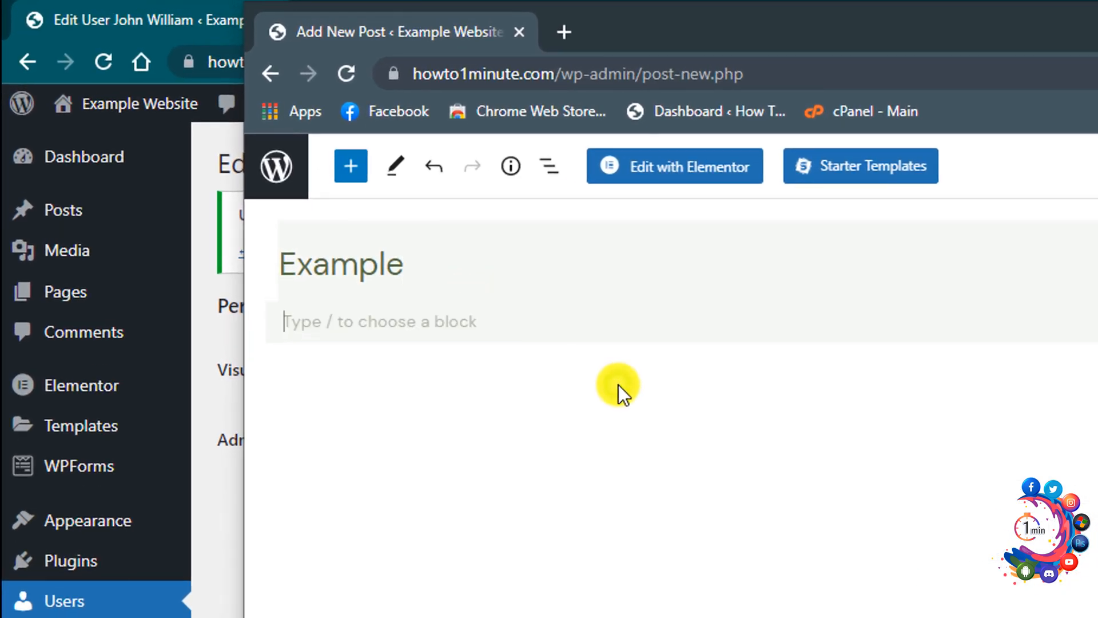
# Step: Add body text 'sdasfsadfas' to Example, submit it for review, and return to the admin window
pyautogui.write('sdasfsadfas')
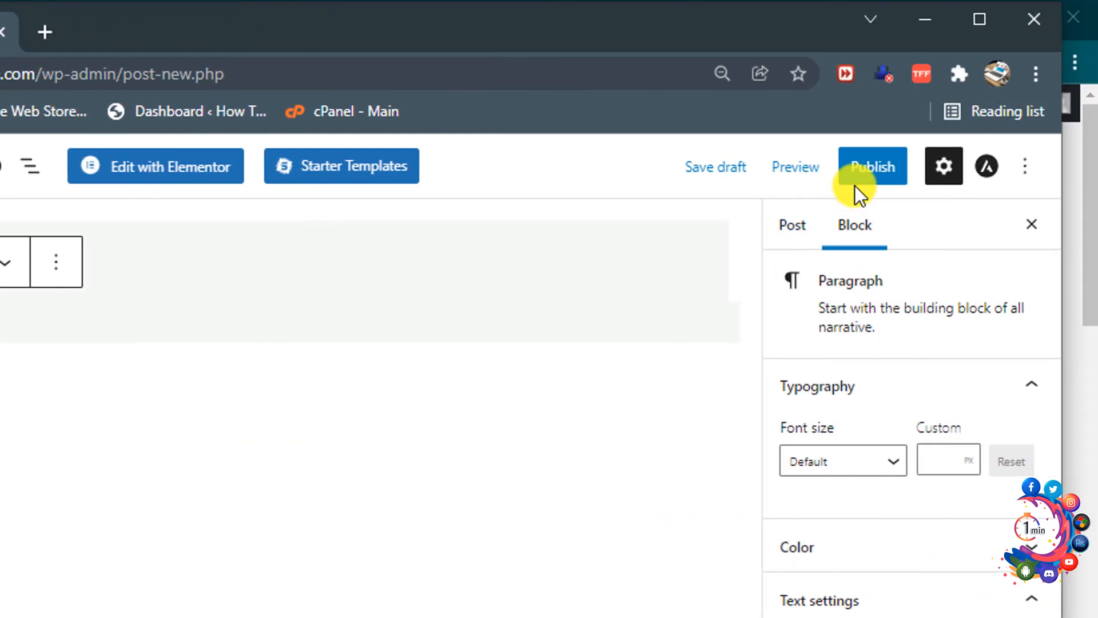
pyautogui.click(871, 165)
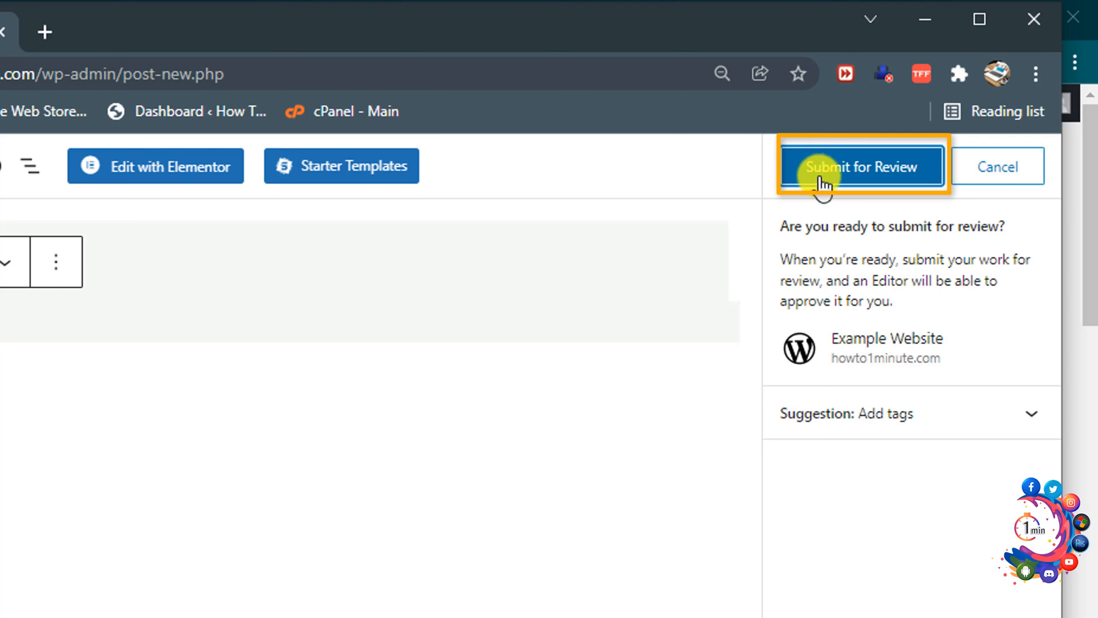
pyautogui.click(861, 166)
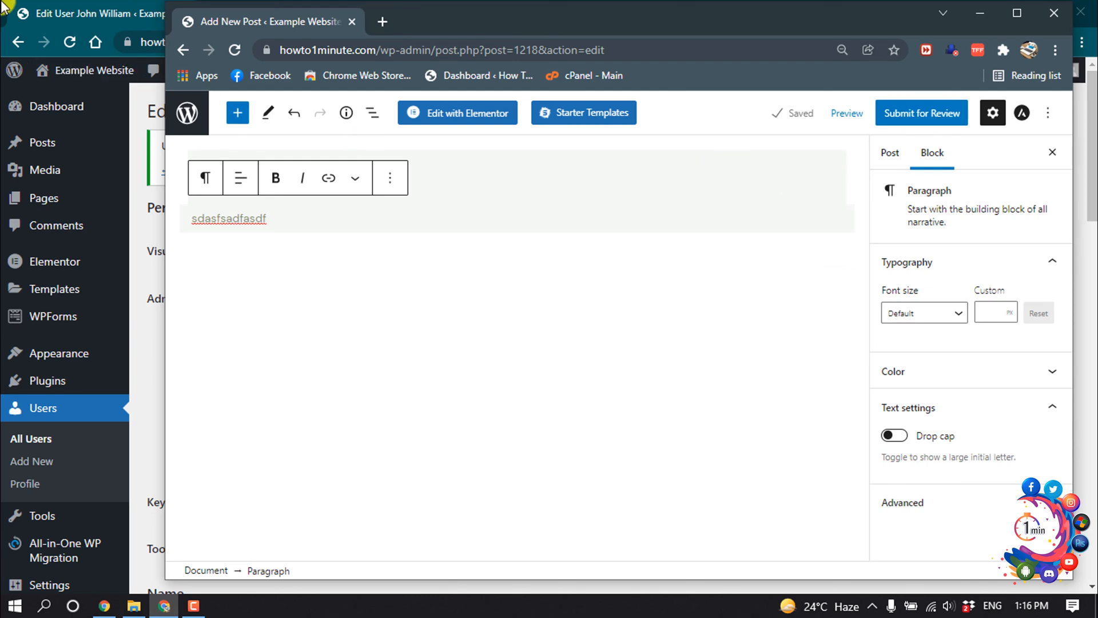
pyautogui.click(84, 13)
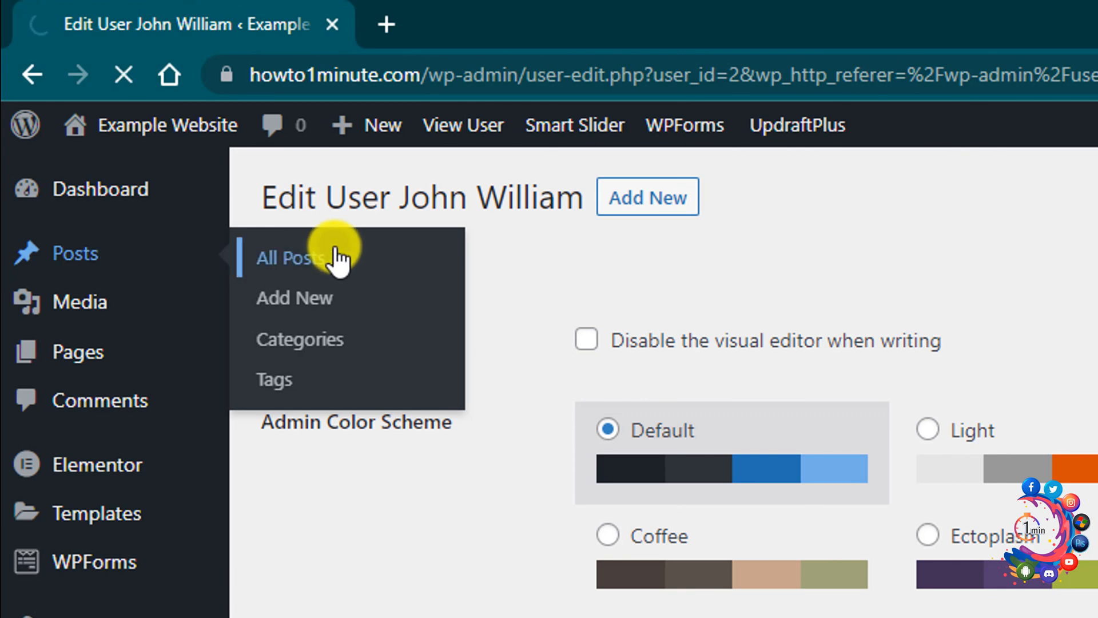
# Step: From the admin's All Posts list, open the 'Example — Pending' post for editing
pyautogui.click(287, 257)
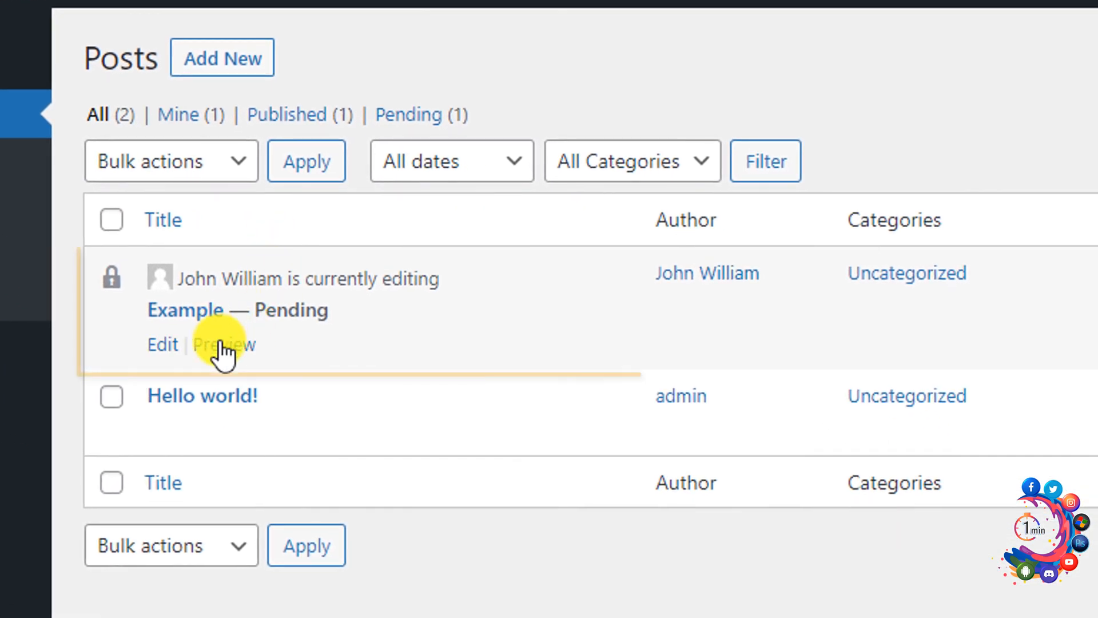
pyautogui.moveTo(333, 301)
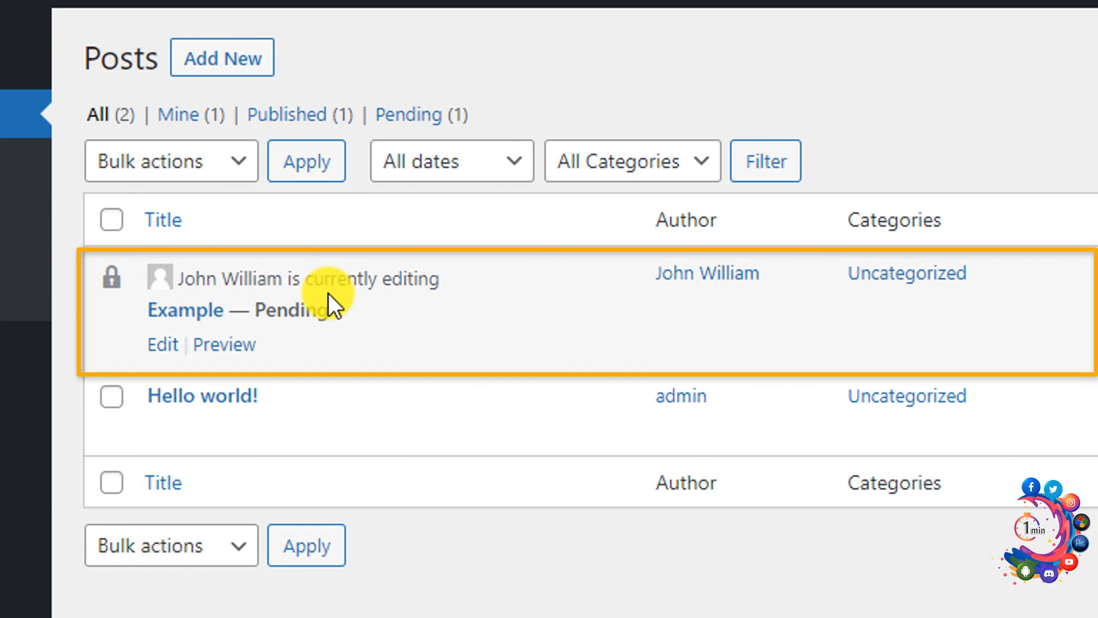
pyautogui.moveTo(171, 369)
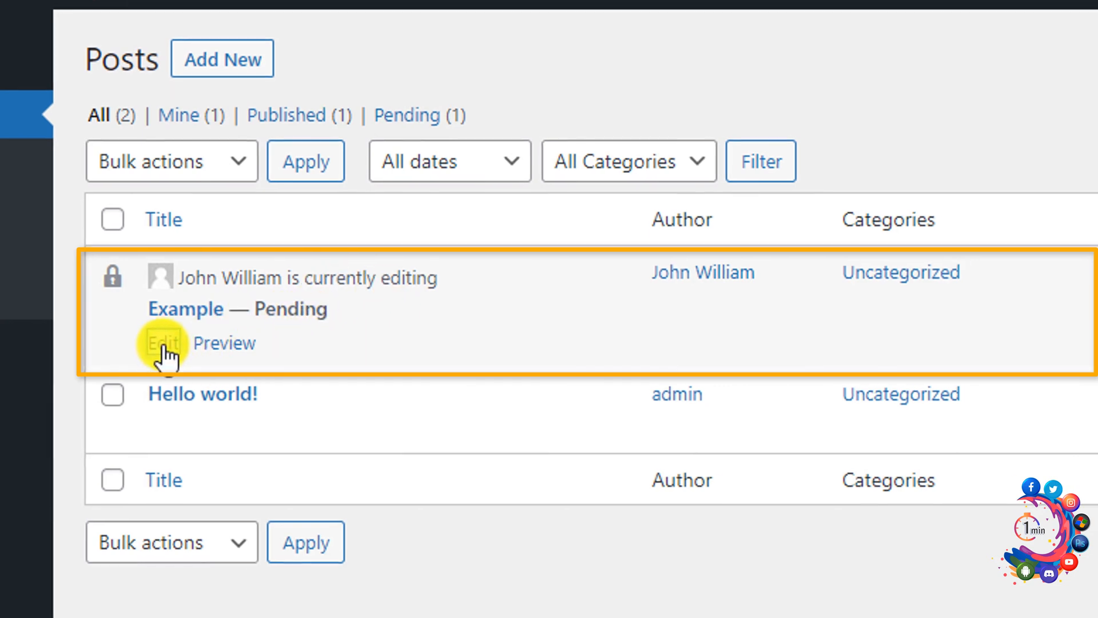
pyautogui.click(163, 342)
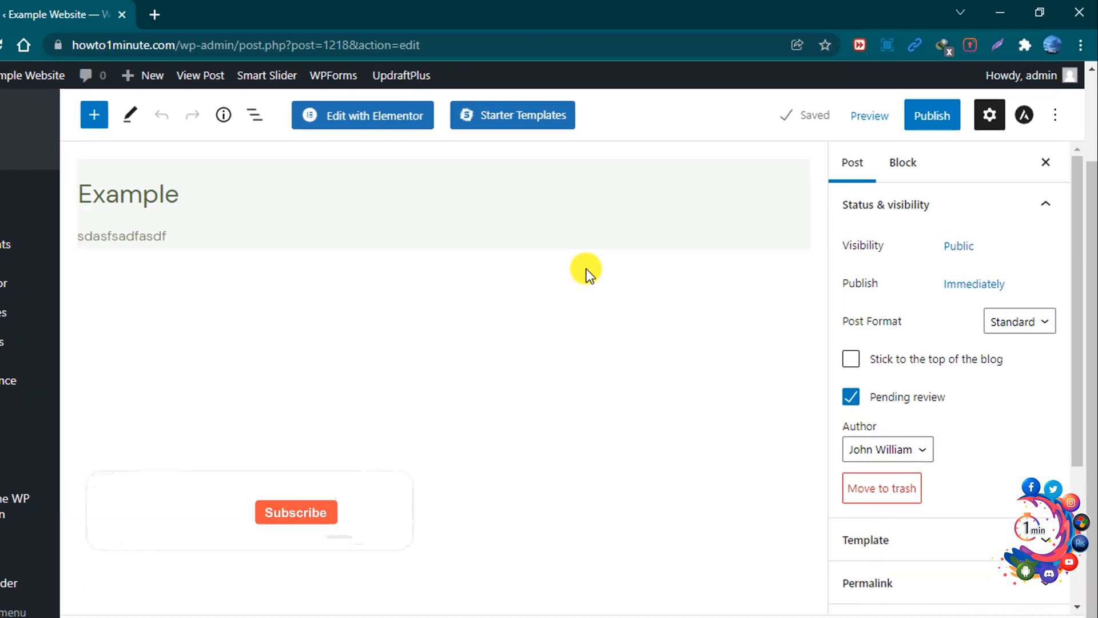
# Step: Publish the Example post and confirm it in the publish confirmation panel
pyautogui.click(931, 115)
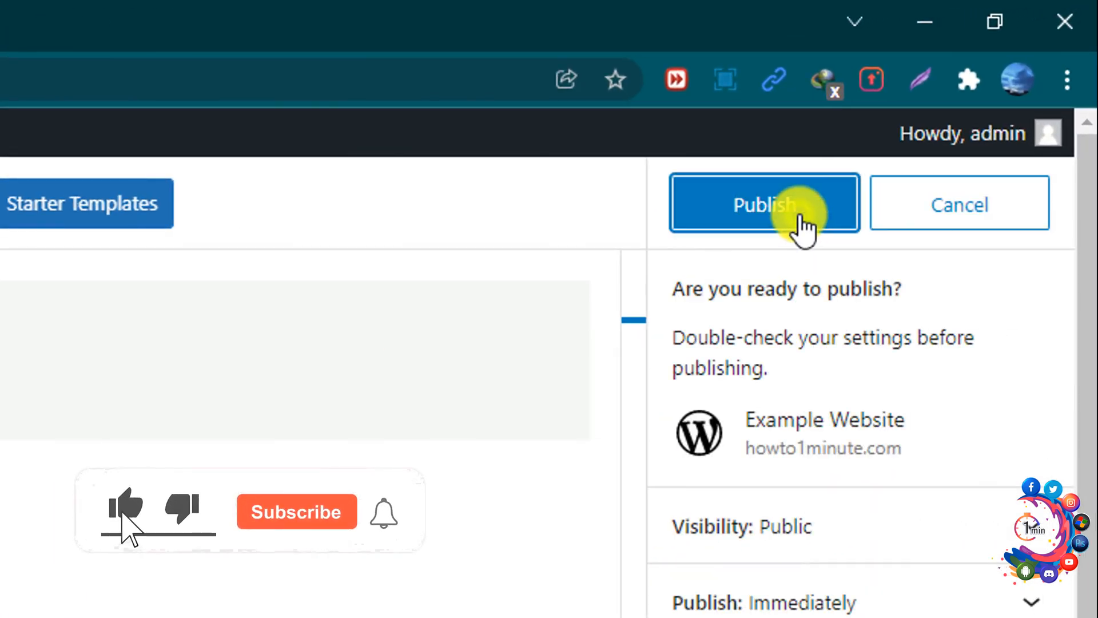
pyautogui.click(763, 203)
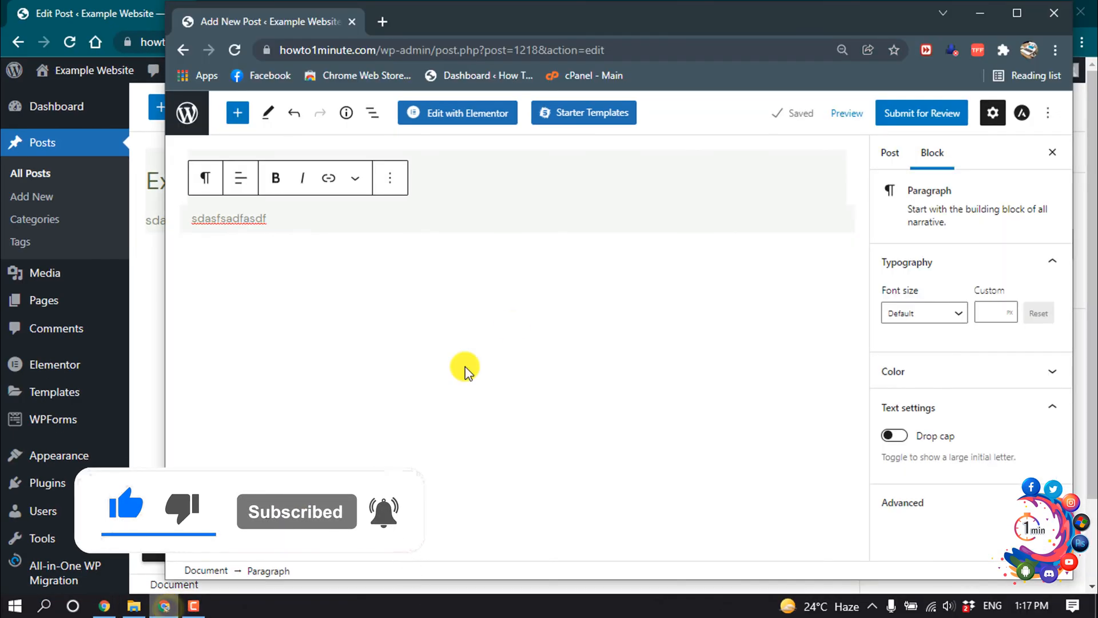
pyautogui.moveTo(528, 312)
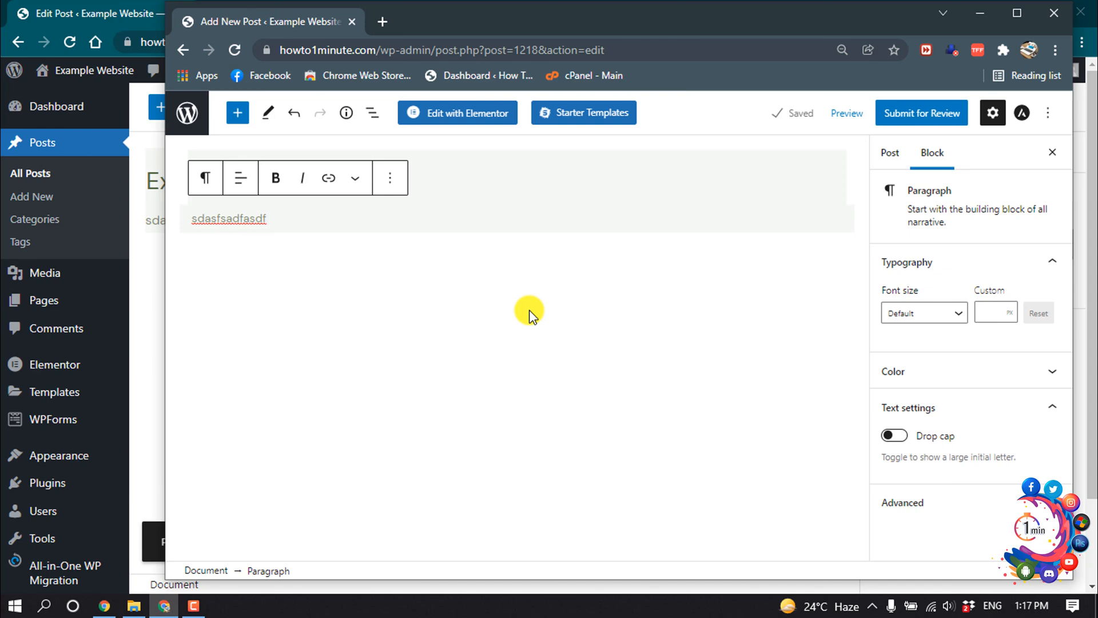